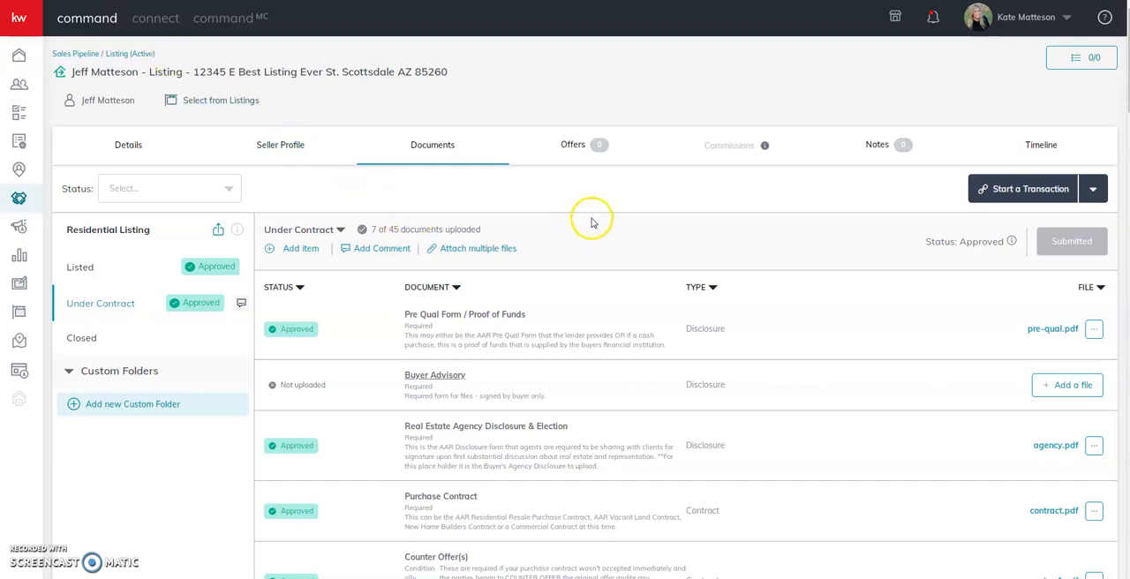
mouse_move(580, 219)
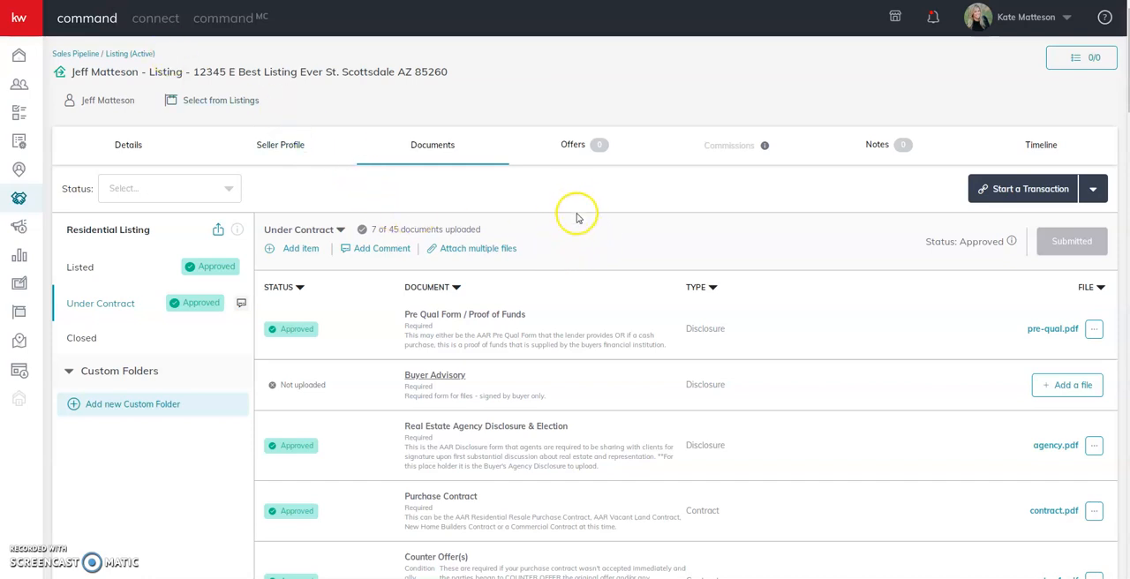
mouse_move(569, 325)
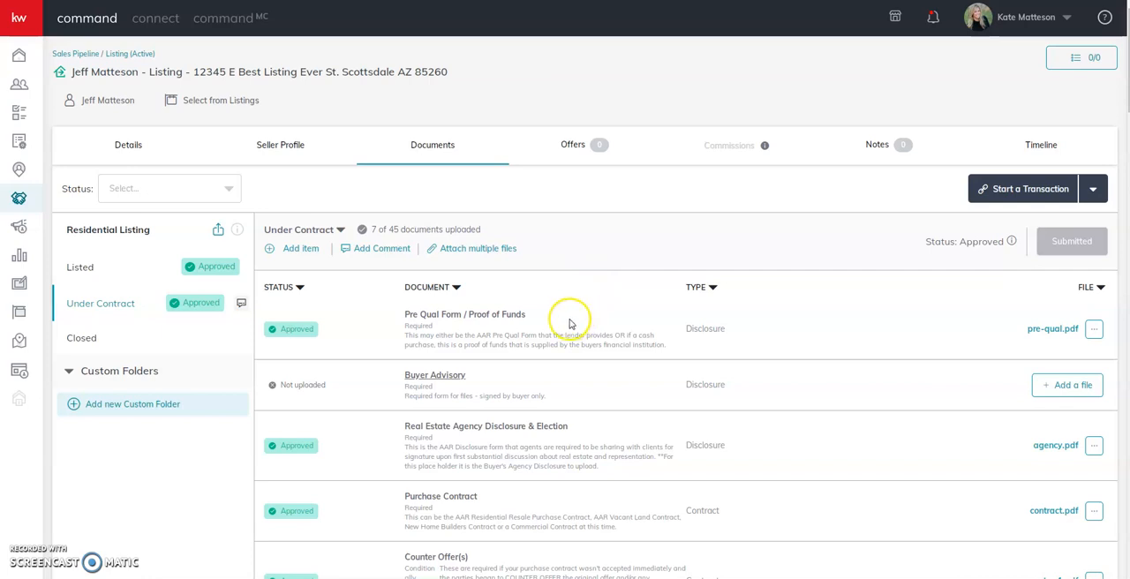
mouse_move(548, 286)
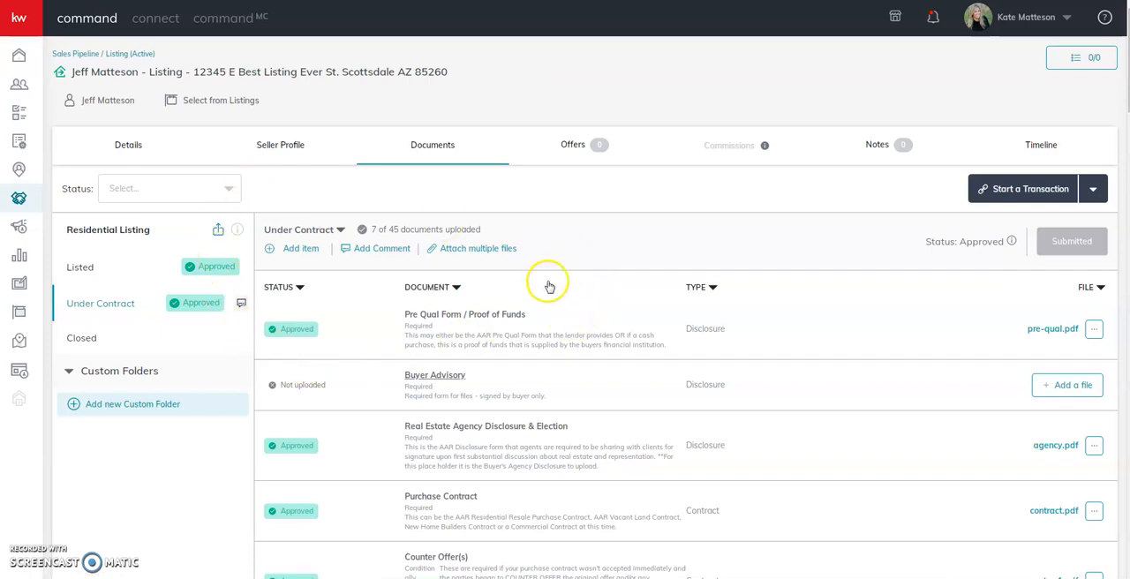
mouse_move(547, 286)
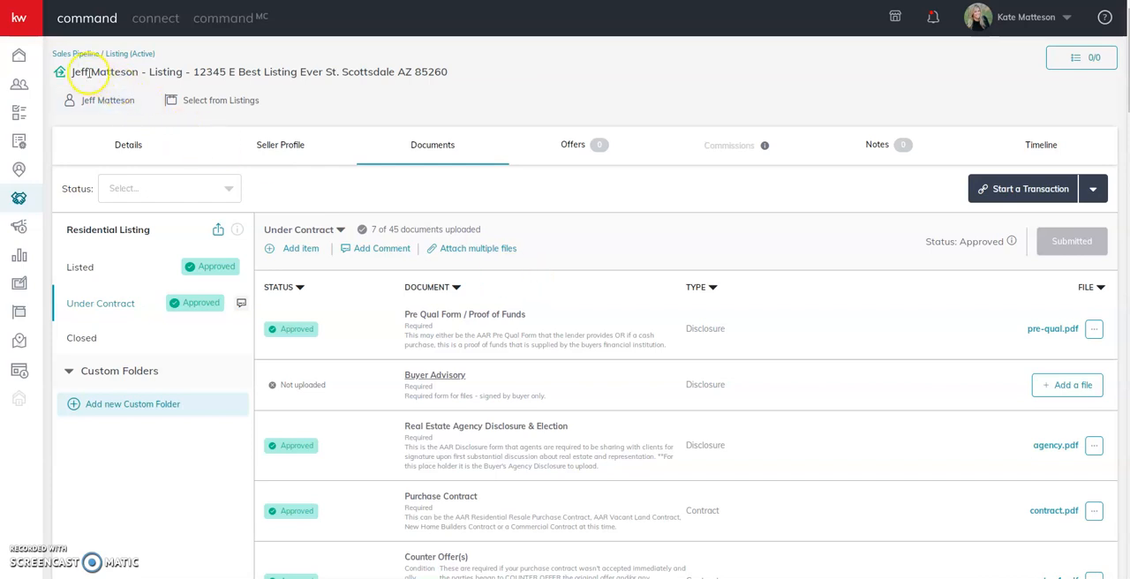
mouse_move(98, 268)
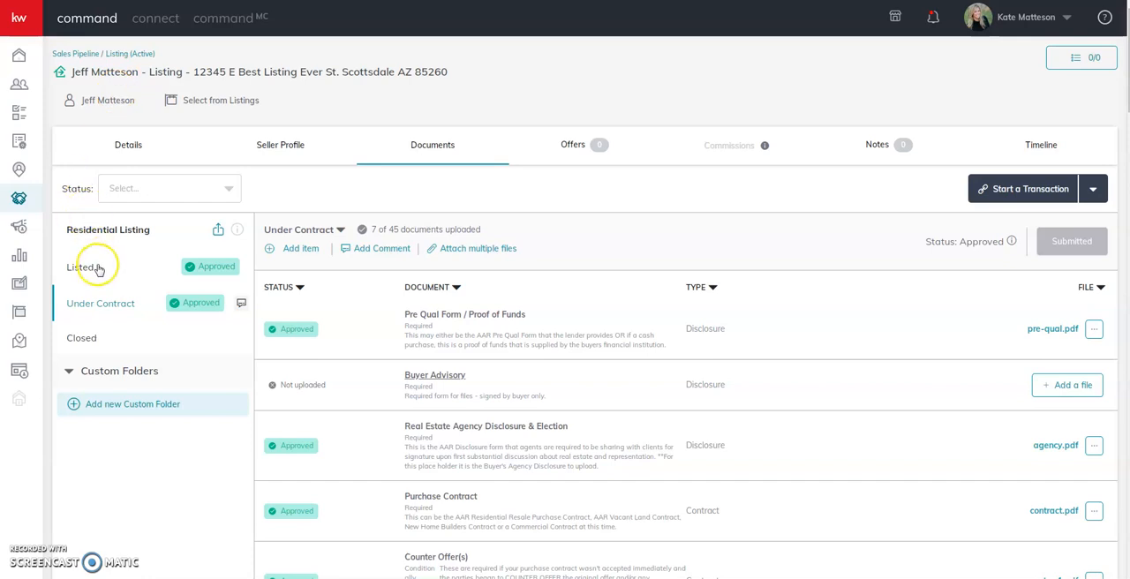
mouse_move(989, 248)
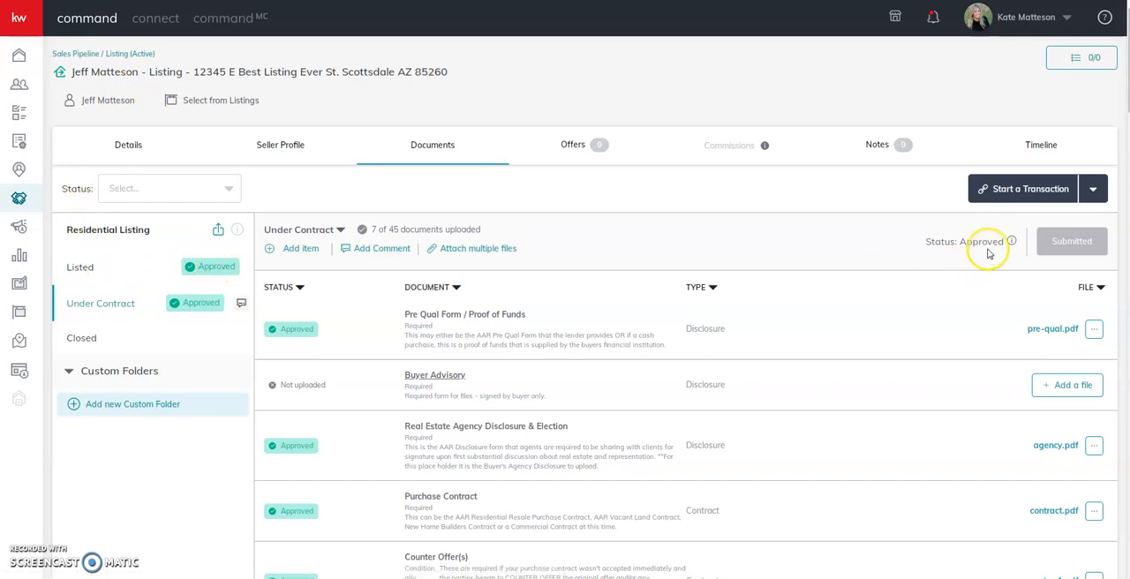
mouse_move(281, 353)
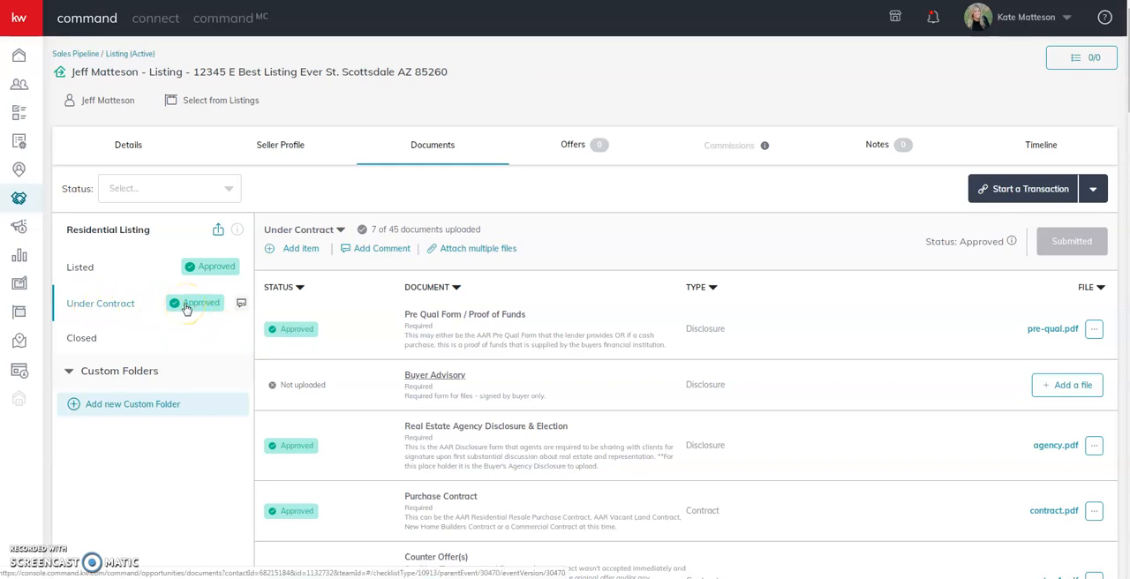
mouse_move(604, 334)
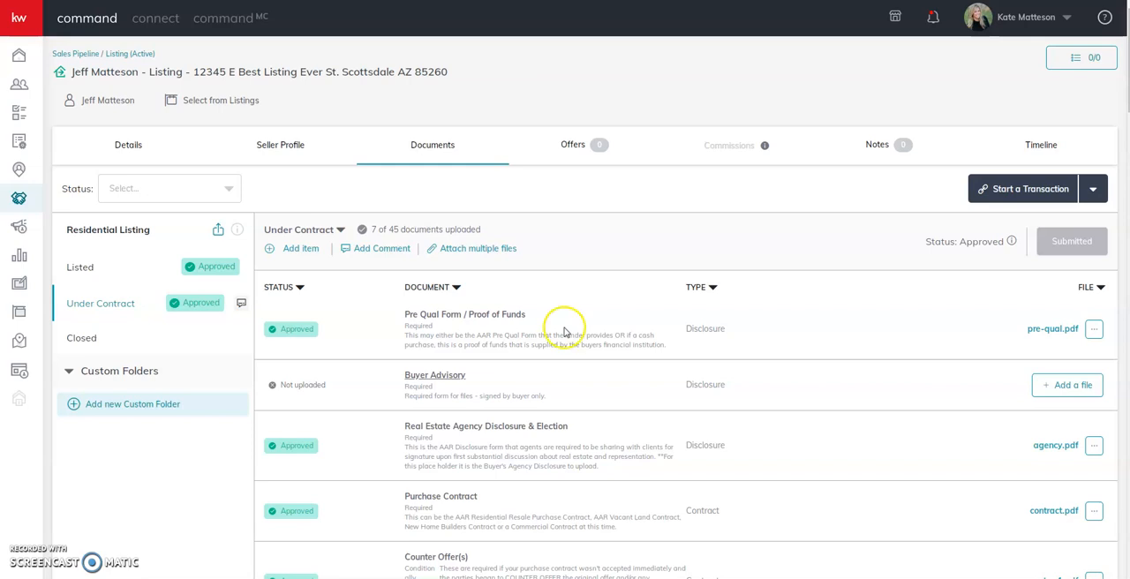
mouse_move(240, 309)
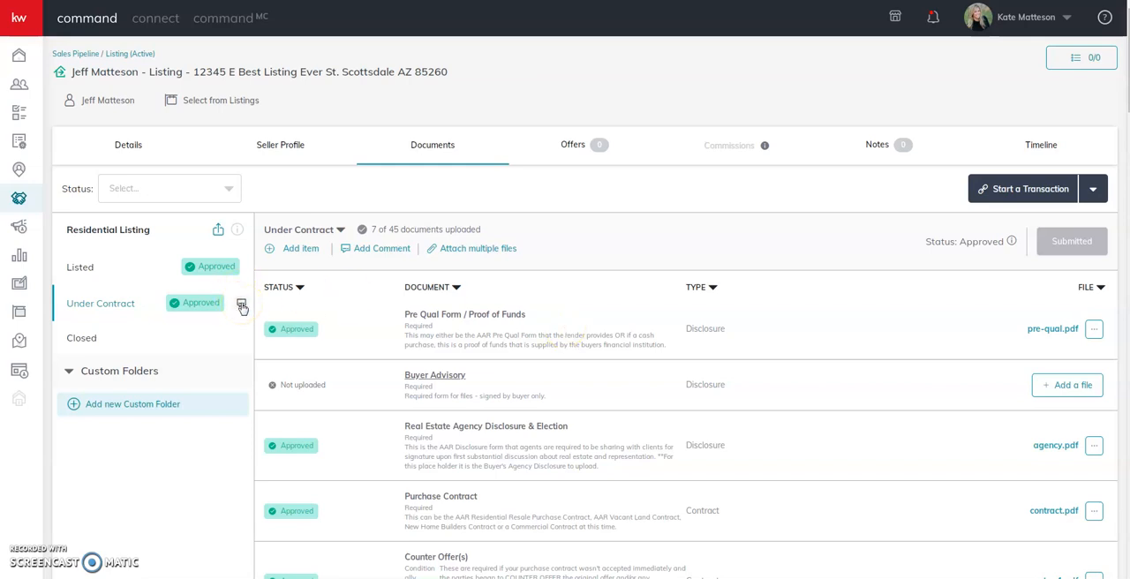
mouse_move(491, 433)
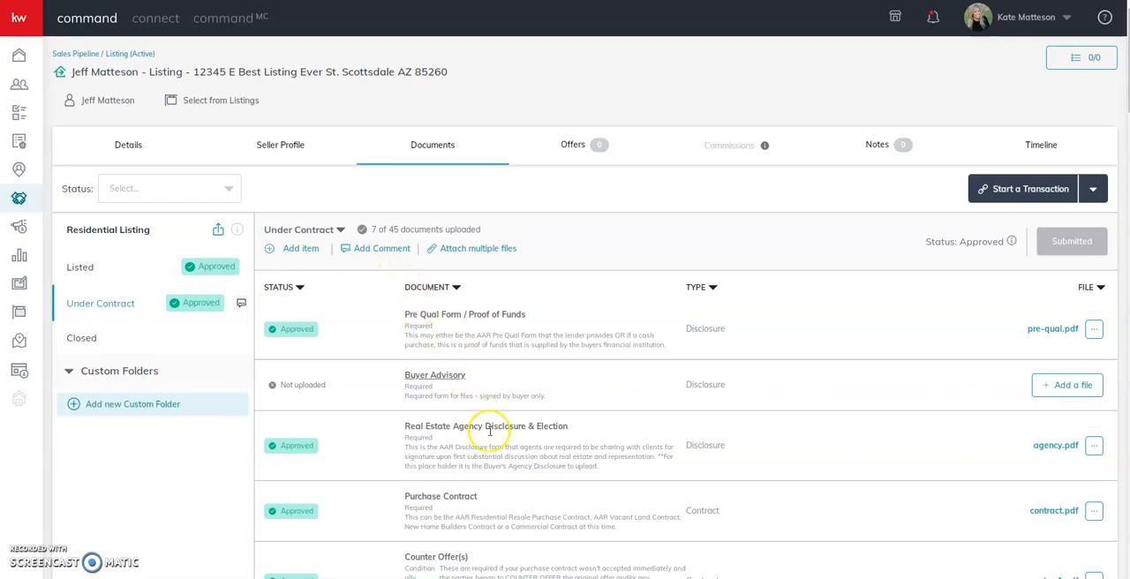
mouse_move(373, 268)
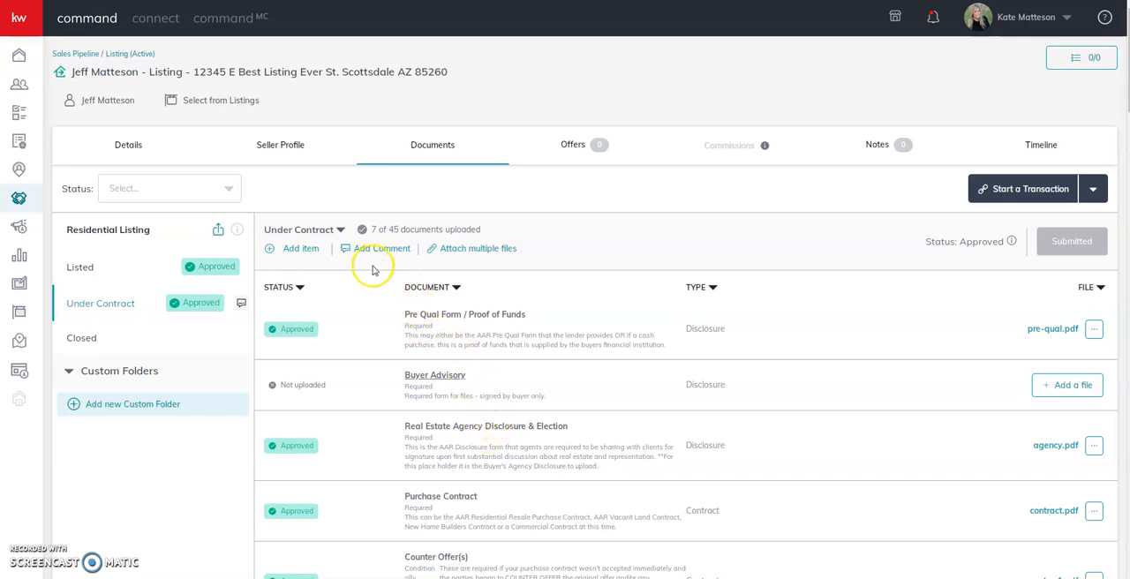
- Write the Under Contract comment 'Cancelled due to financing. Addendum uploaded.' in the reply box
click(382, 248)
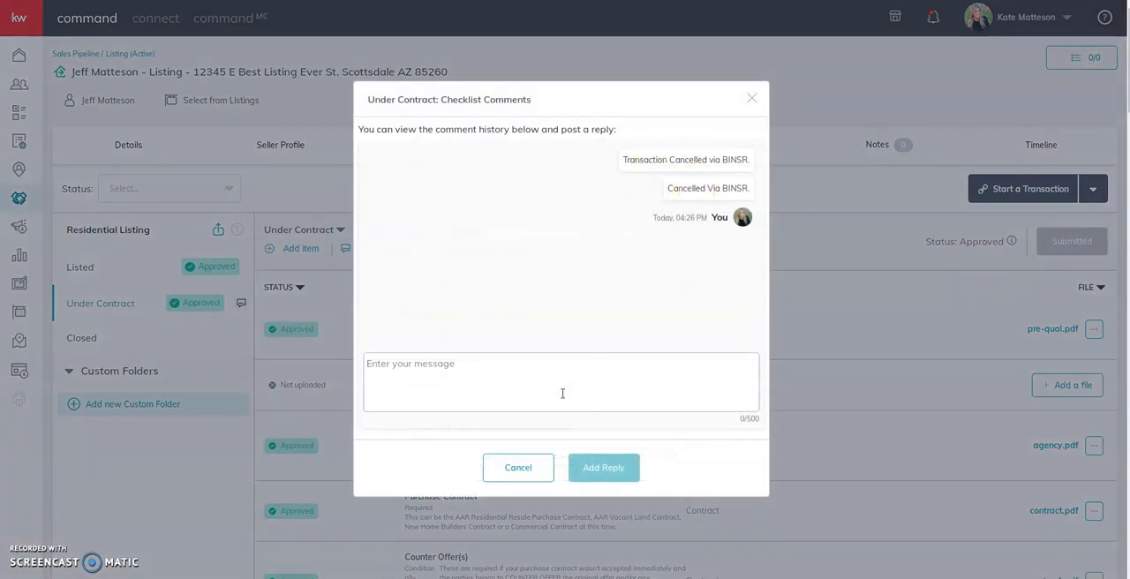
text(Cancelled)
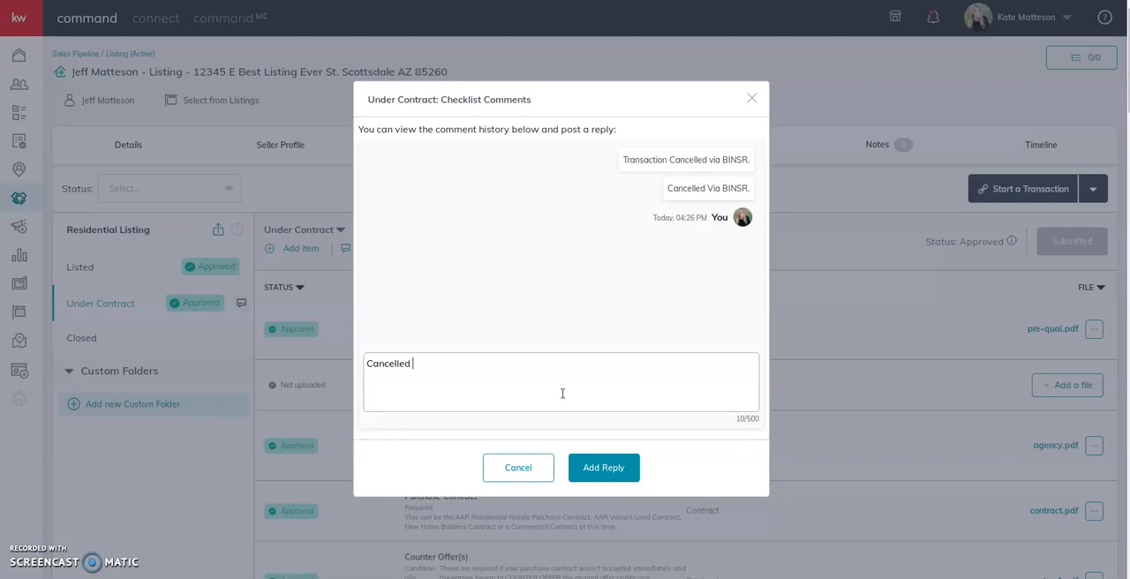
text(do d)
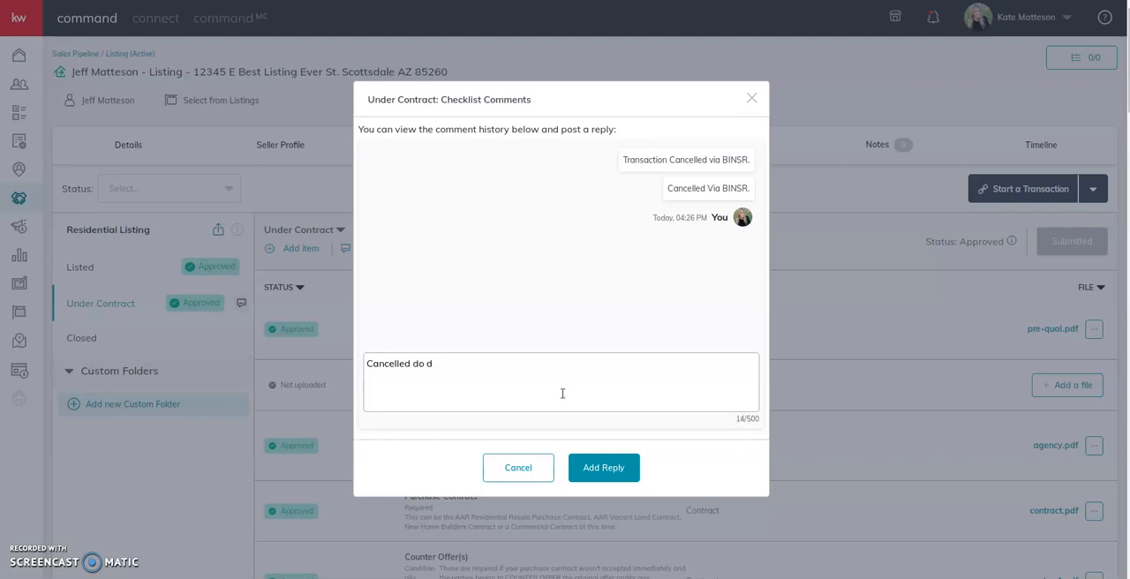
text(ue to fin)
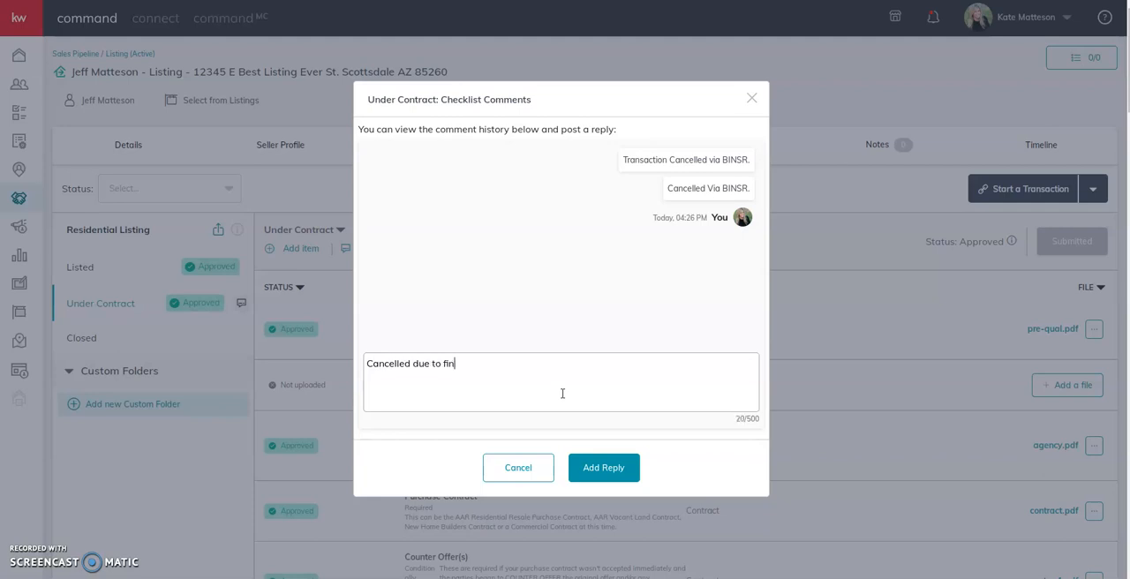
text(ancing.  Addend)
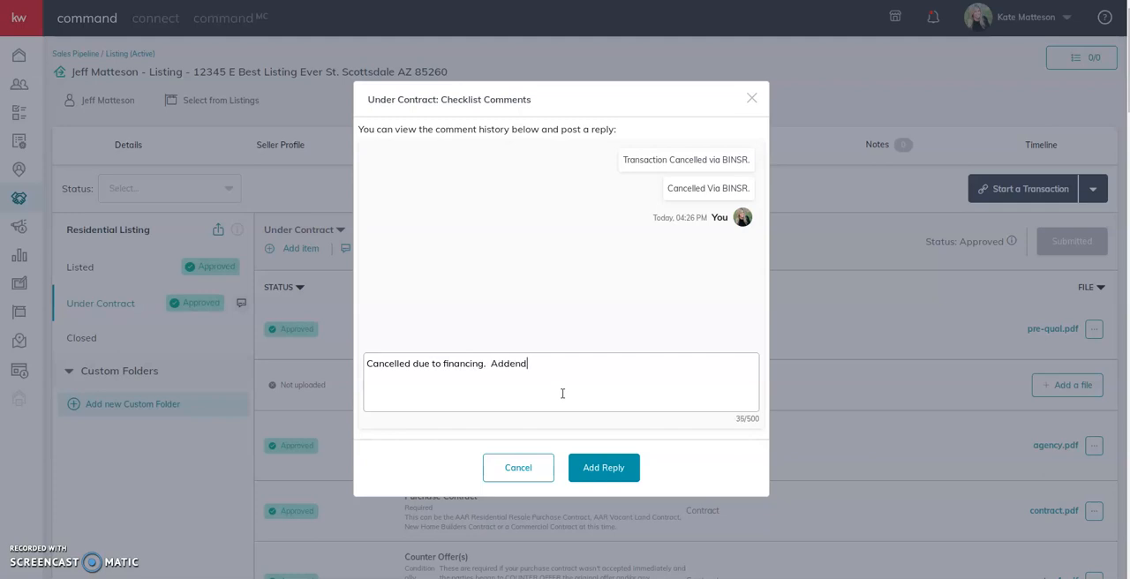
text(um uploaded.)
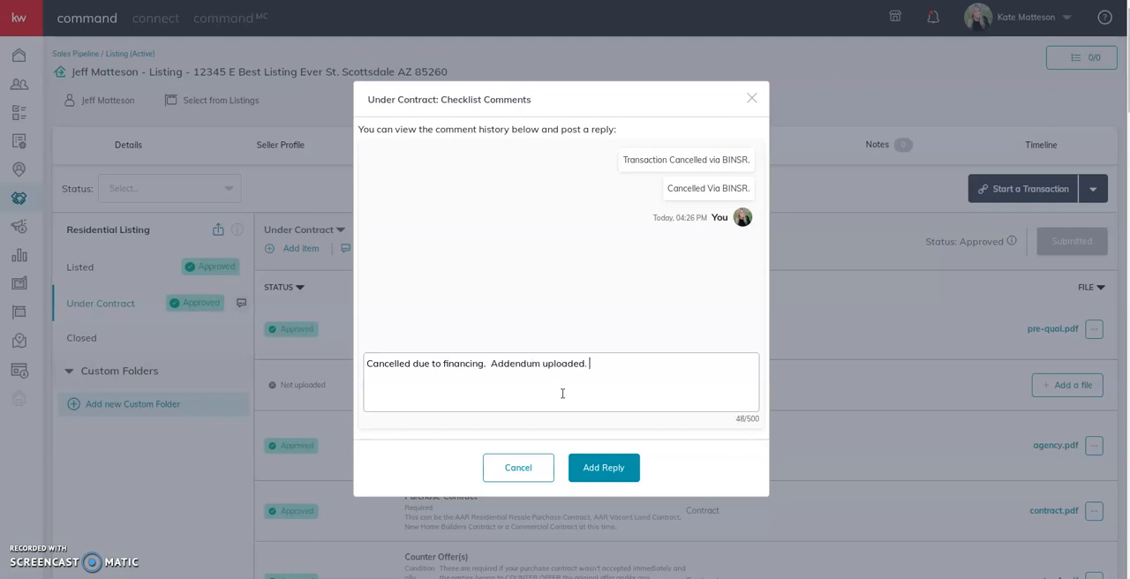
- Post the comment as a reply and close the checklist comments window
click(604, 468)
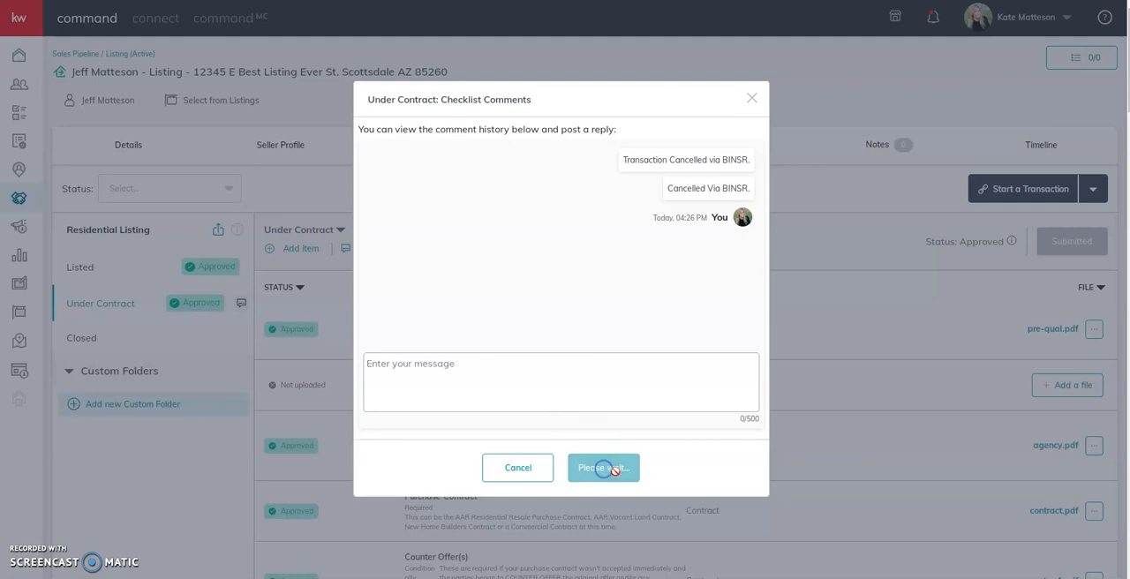
click(604, 467)
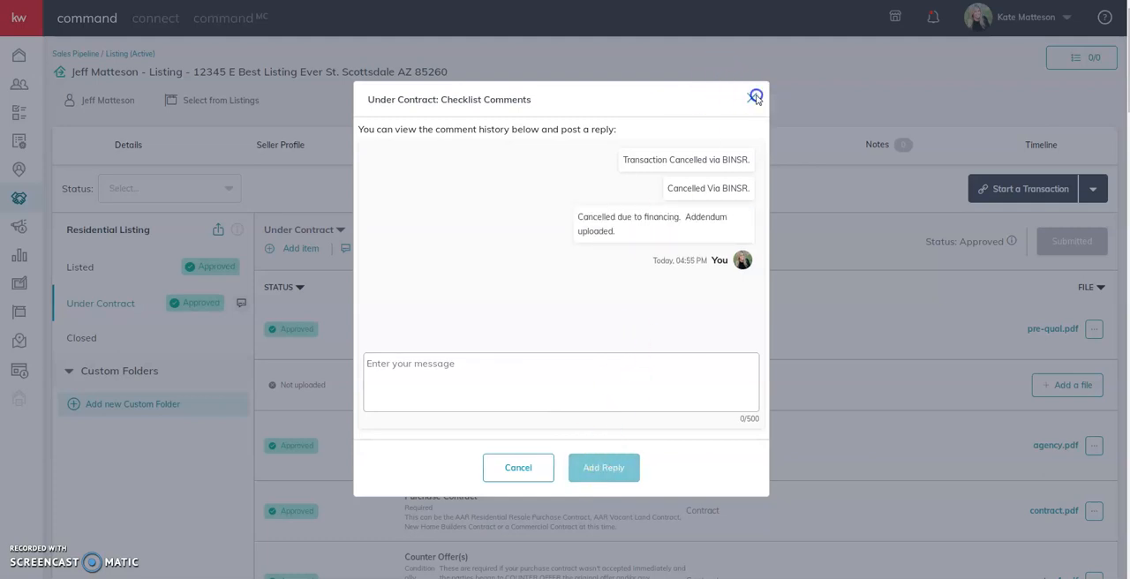
click(754, 95)
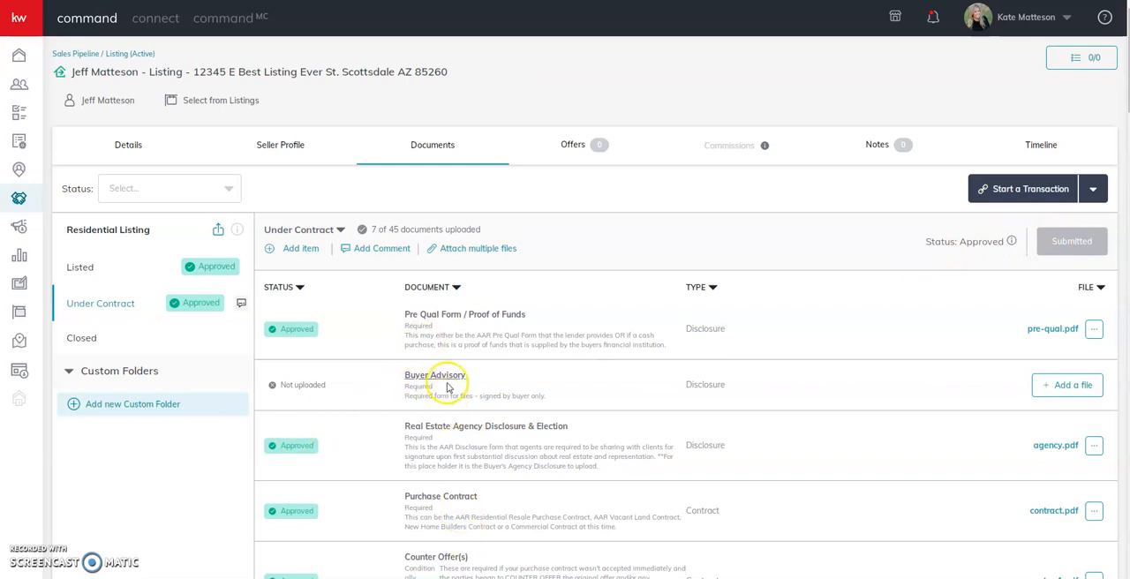
mouse_move(447, 332)
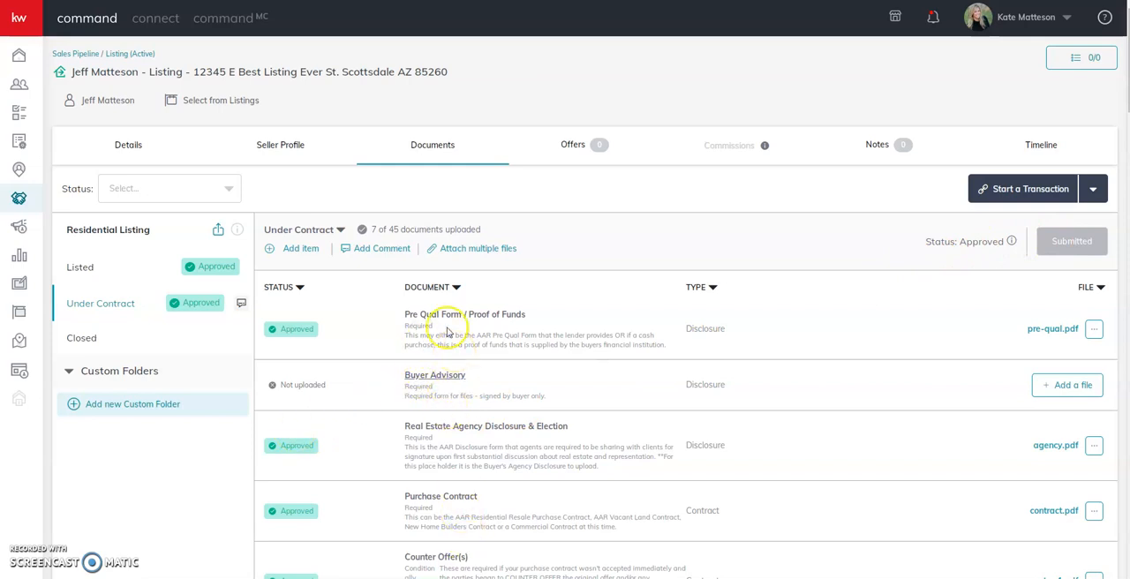
mouse_move(302, 302)
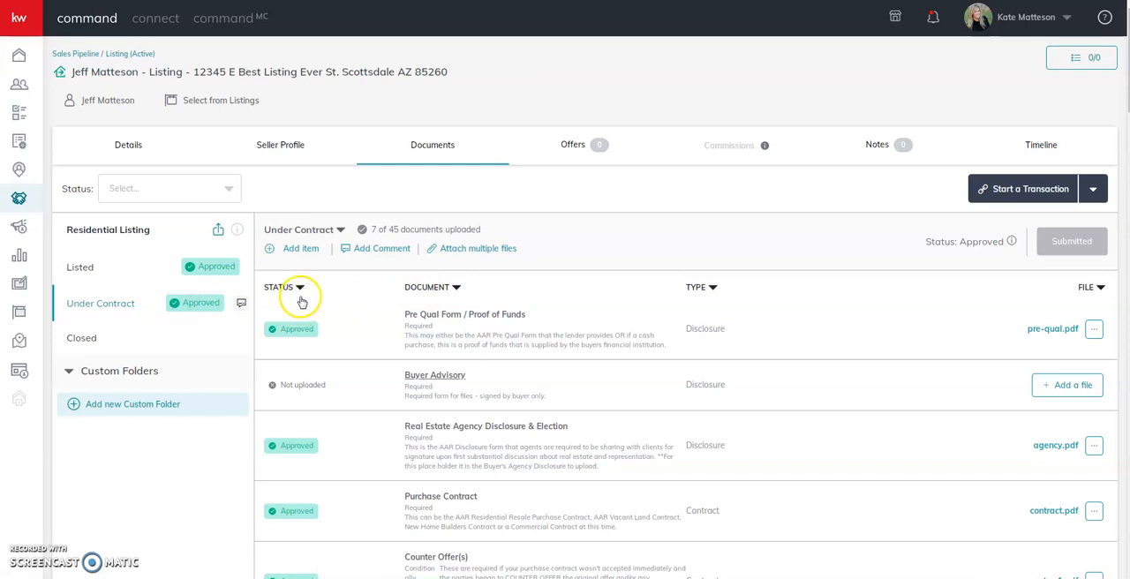
mouse_move(300, 300)
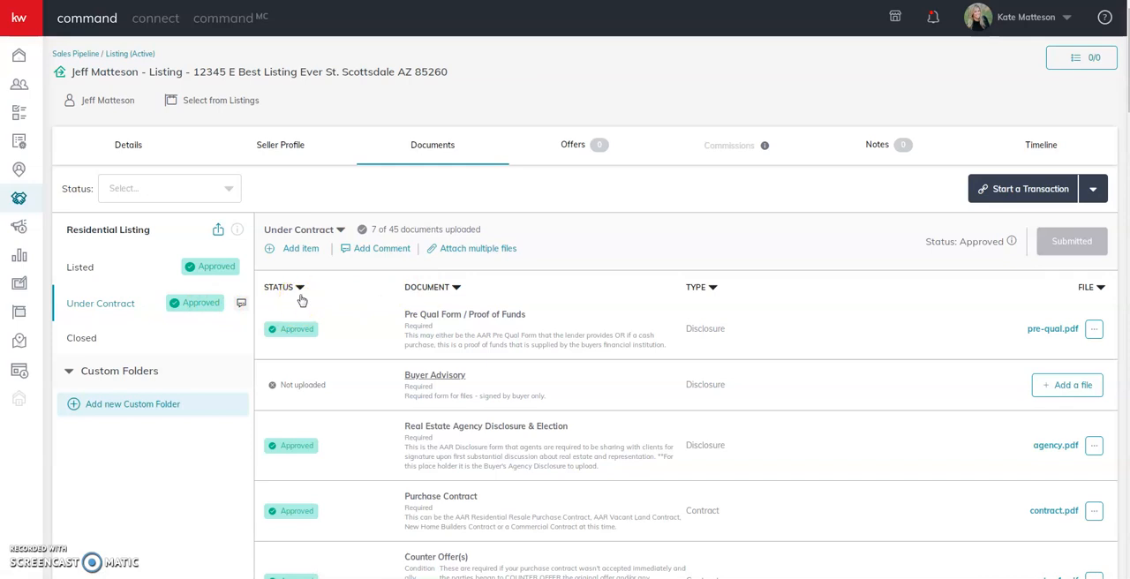
mouse_move(322, 233)
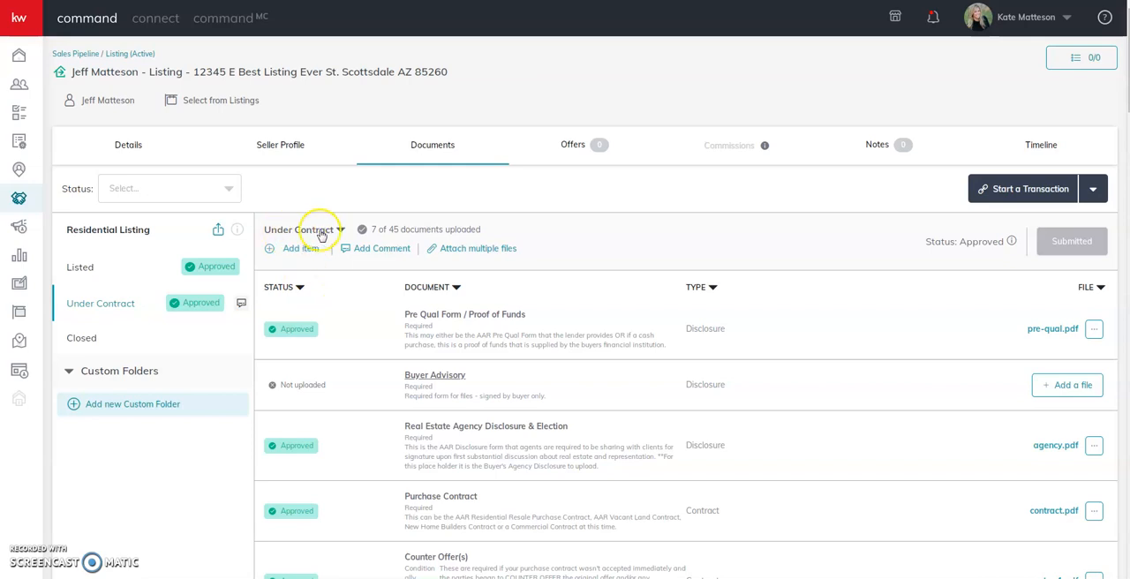
mouse_move(339, 231)
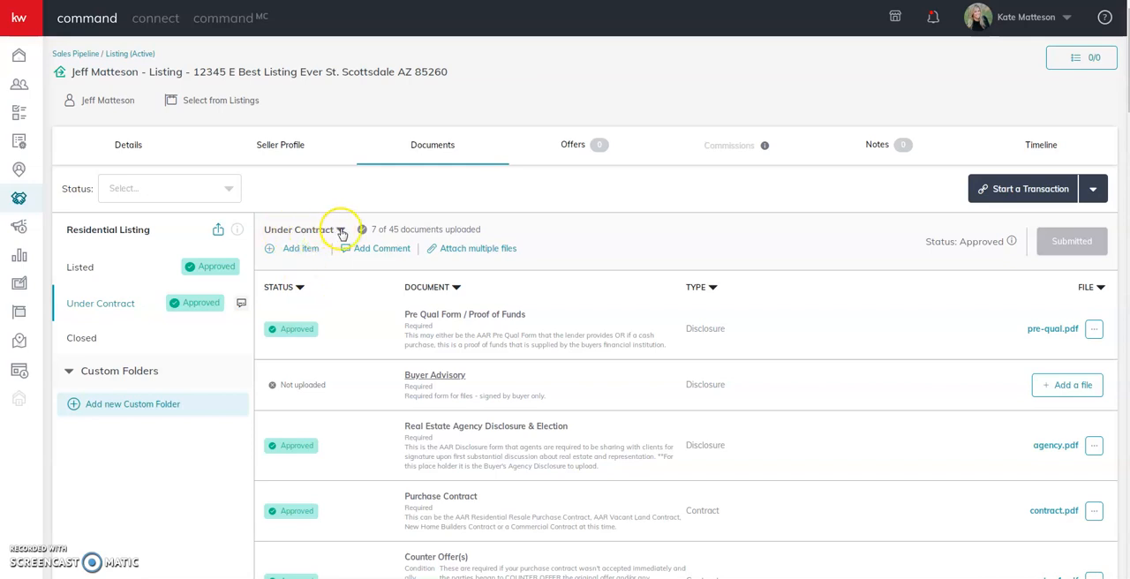
- Show the Under Contract version list with Smith Offer, Jones Offer and Anderson Contract
click(341, 230)
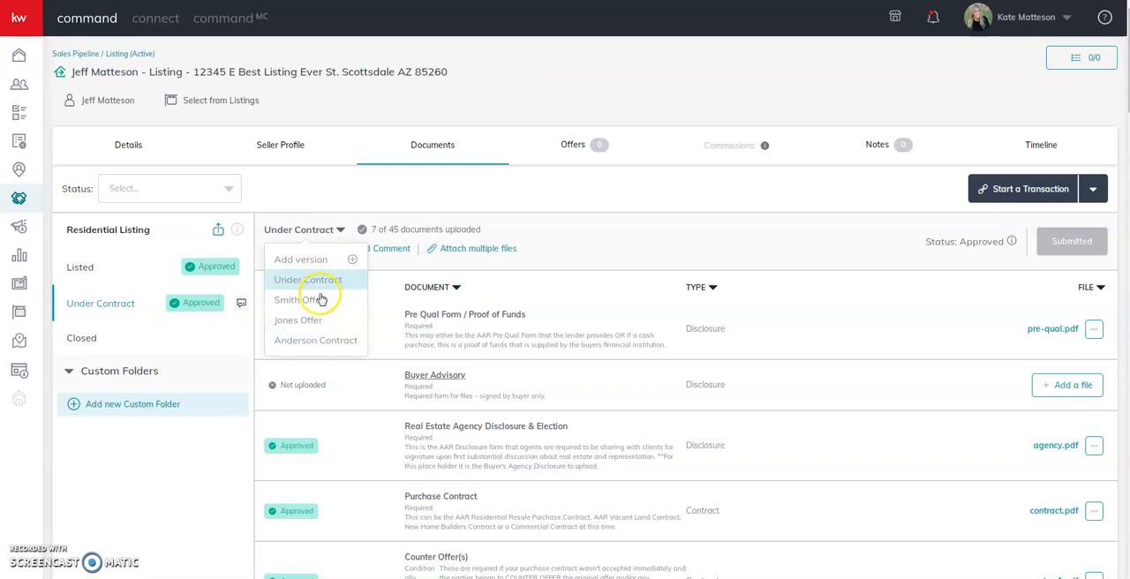
mouse_move(311, 265)
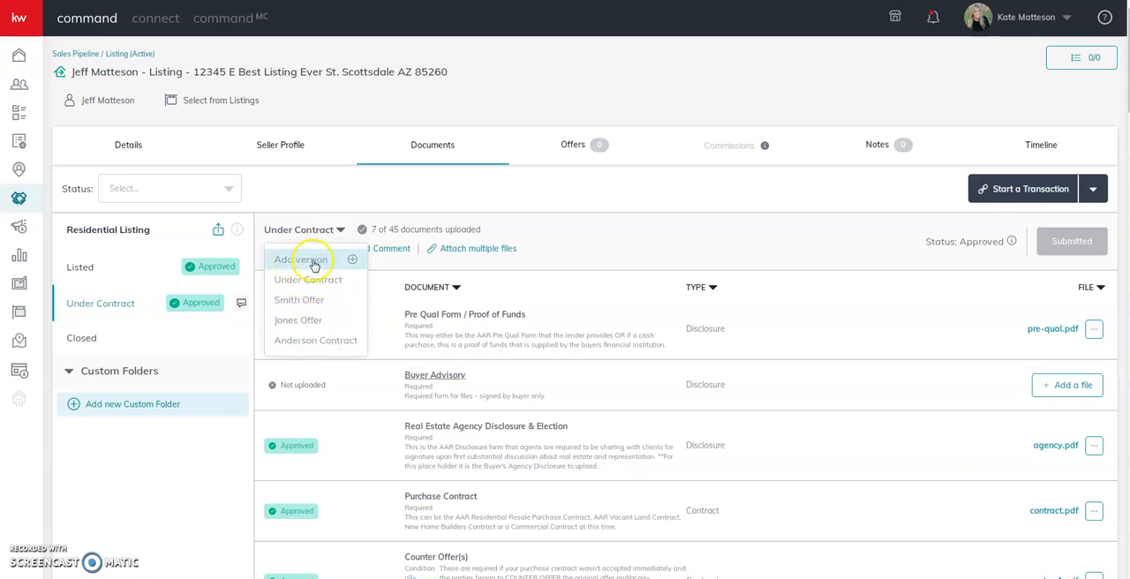
- Add a new checklist version, replacing the default name with 'Smith Offer 2', and create it
click(300, 260)
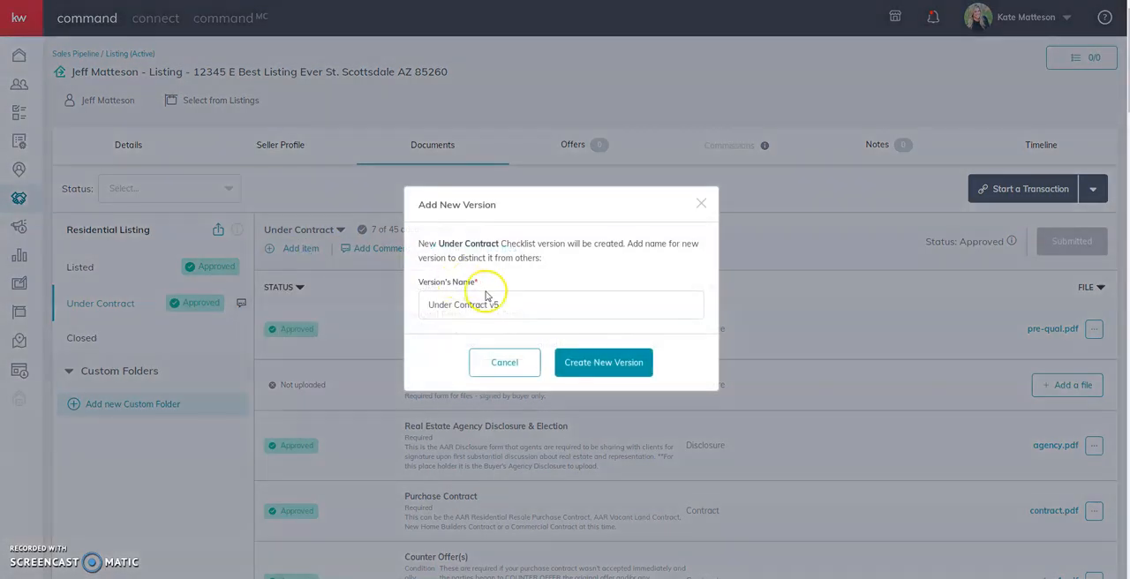
triple_click(562, 304)
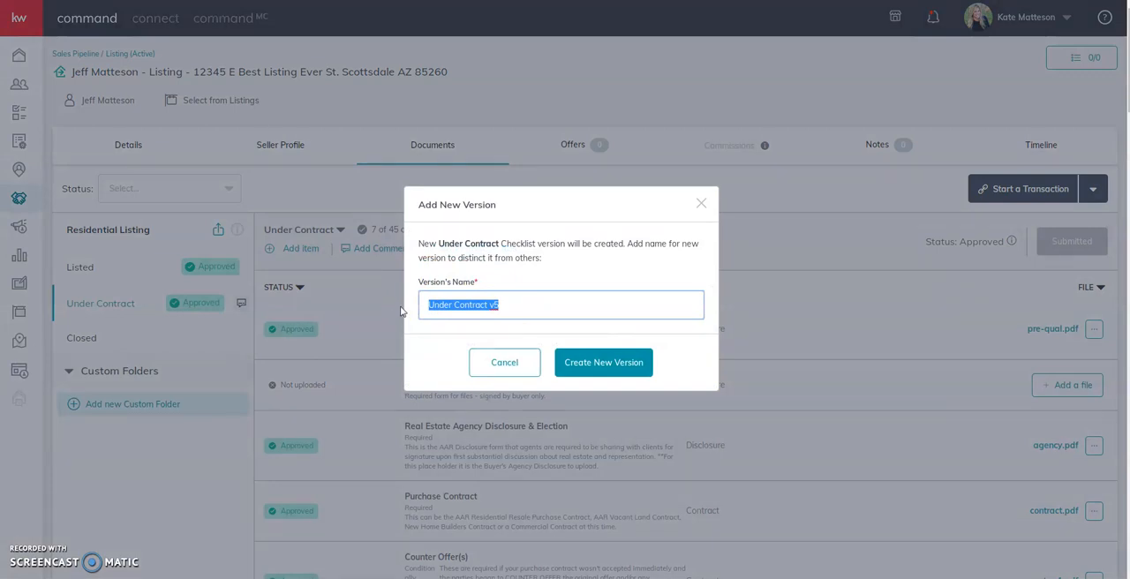
text(Smith)
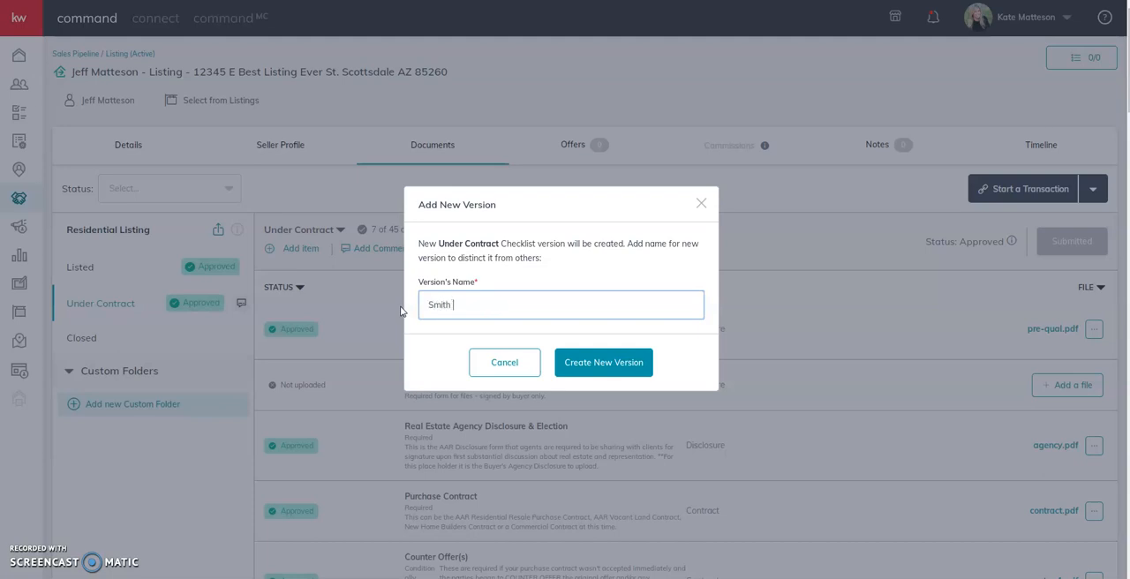
text(Offer 2)
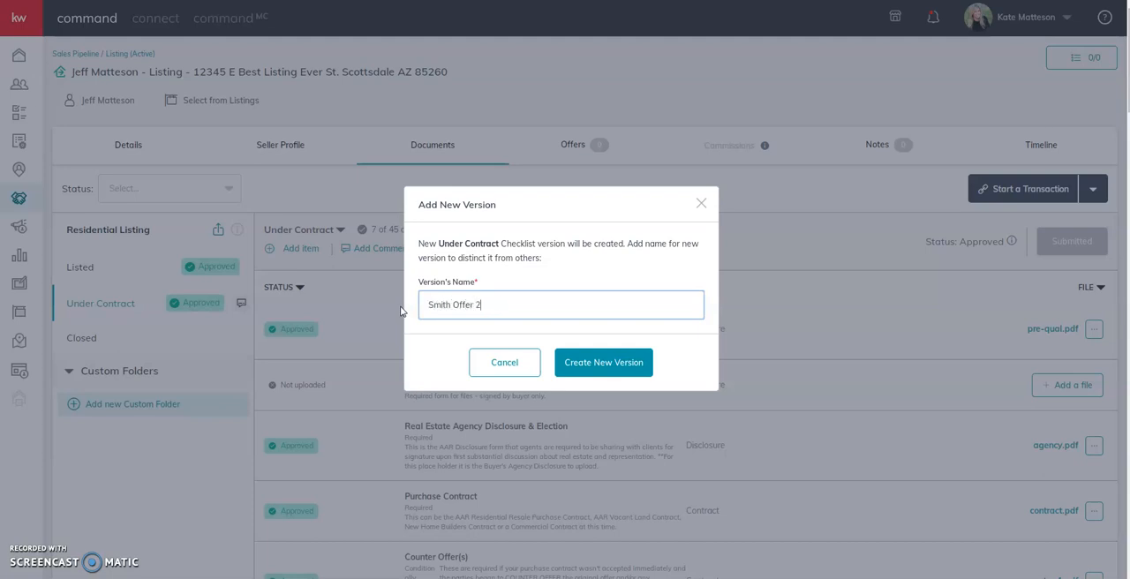
click(604, 362)
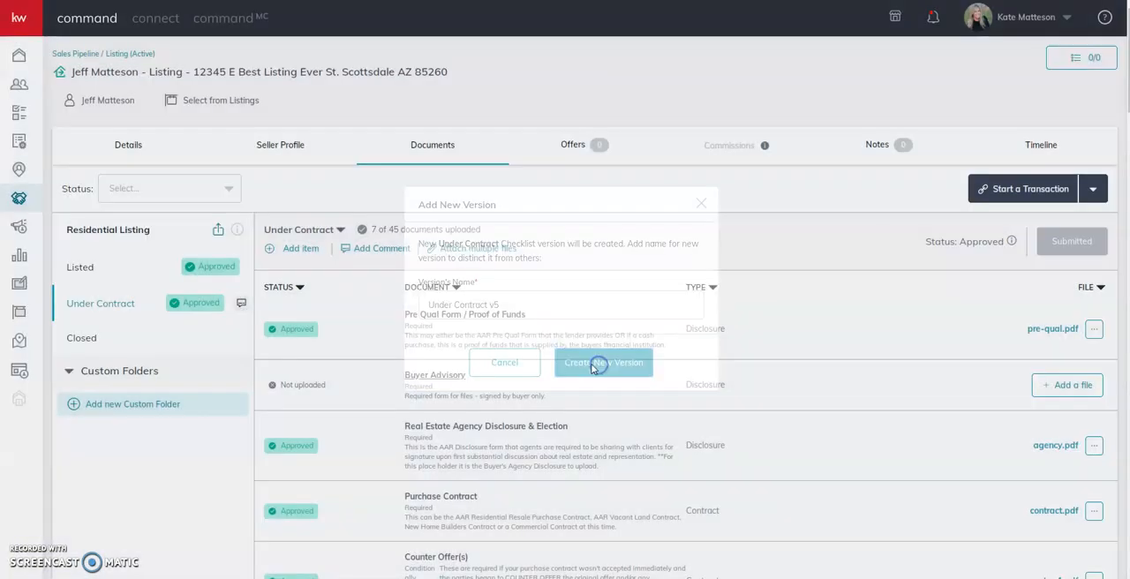
- Reach the Counter Offer(s) row in the empty Smith Offer 2 document list to add a file
click(604, 362)
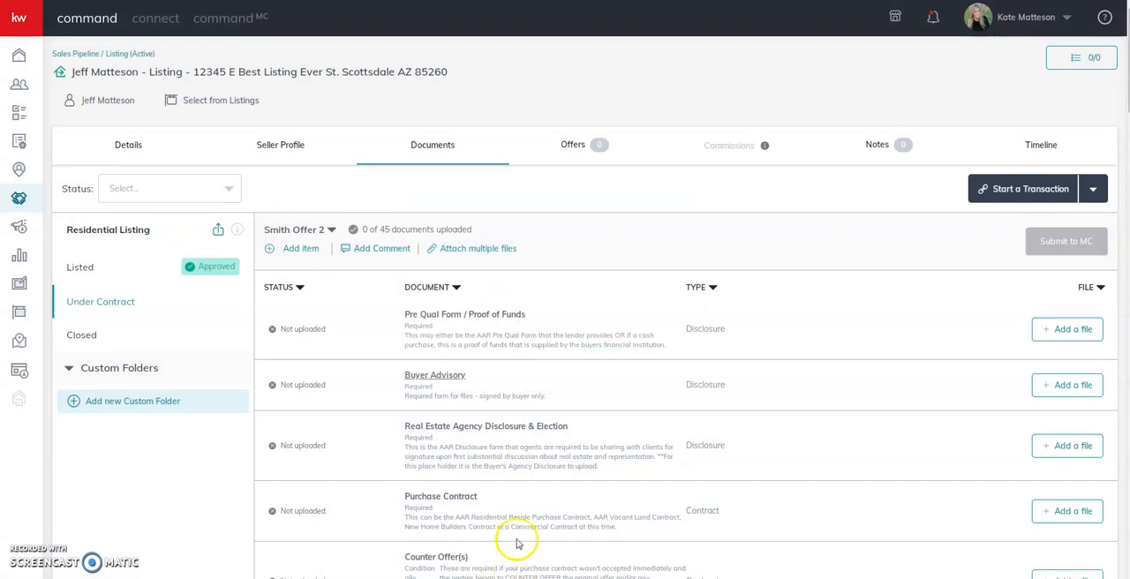
mouse_move(484, 424)
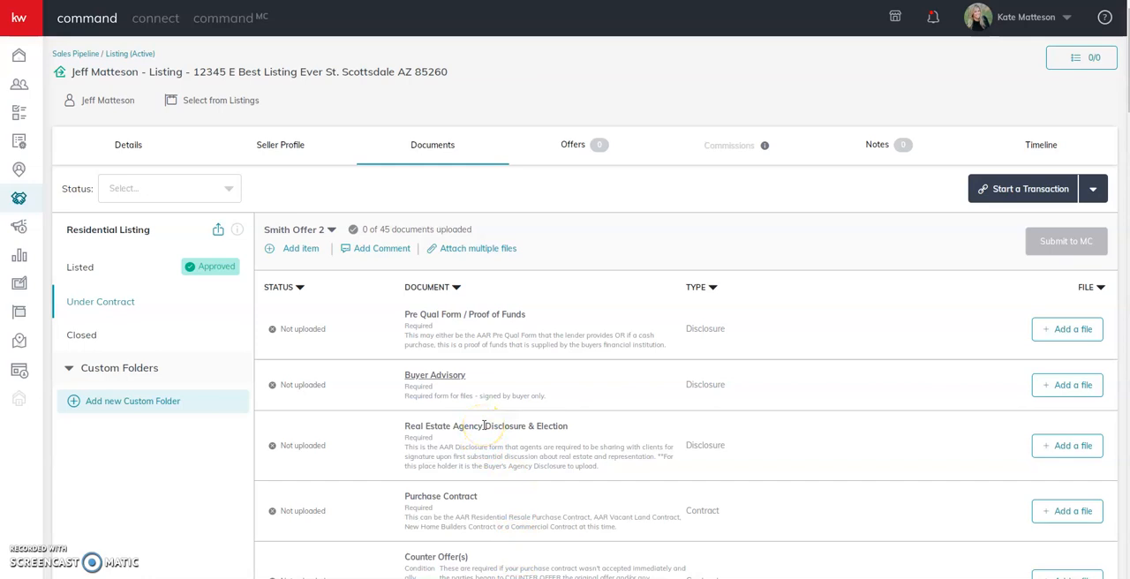
mouse_move(1032, 320)
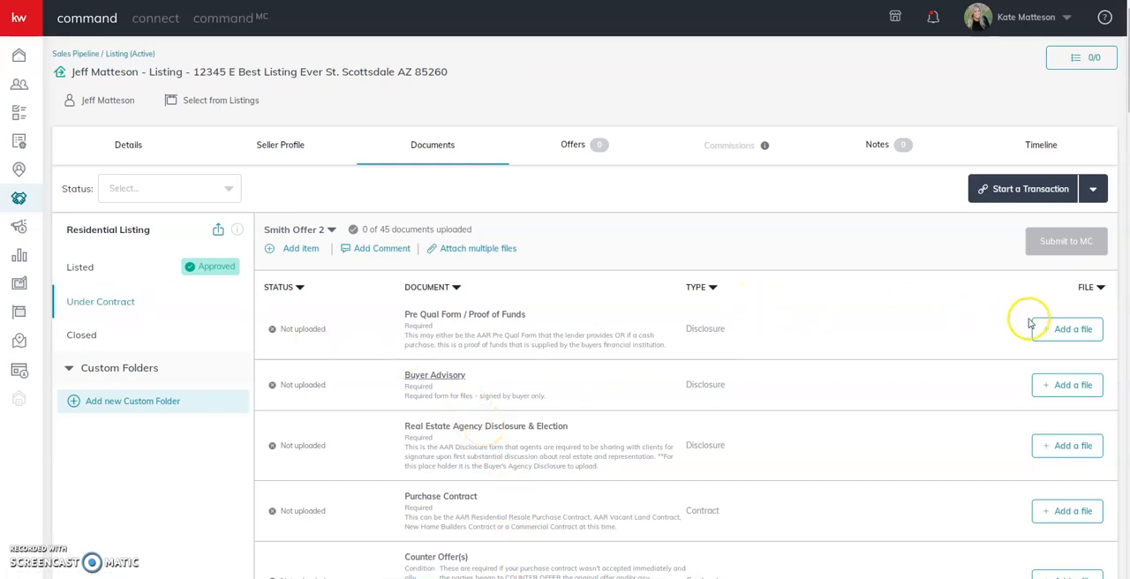
scroll(down, 3)
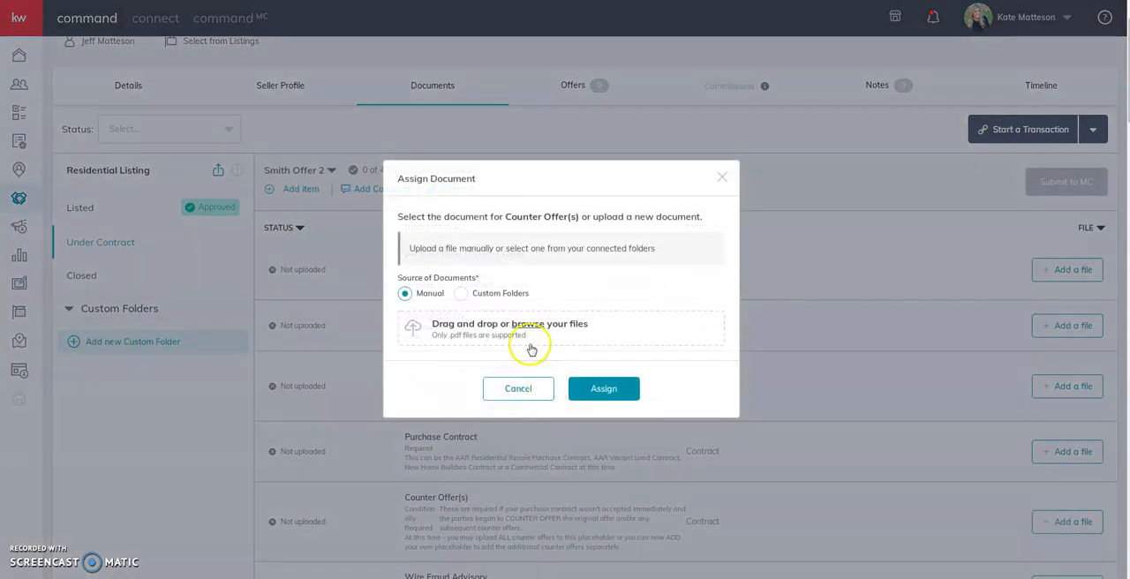
- Browse to 'CO1 - missing response.pdf' and assign it as the Counter Offer(s) document
click(528, 325)
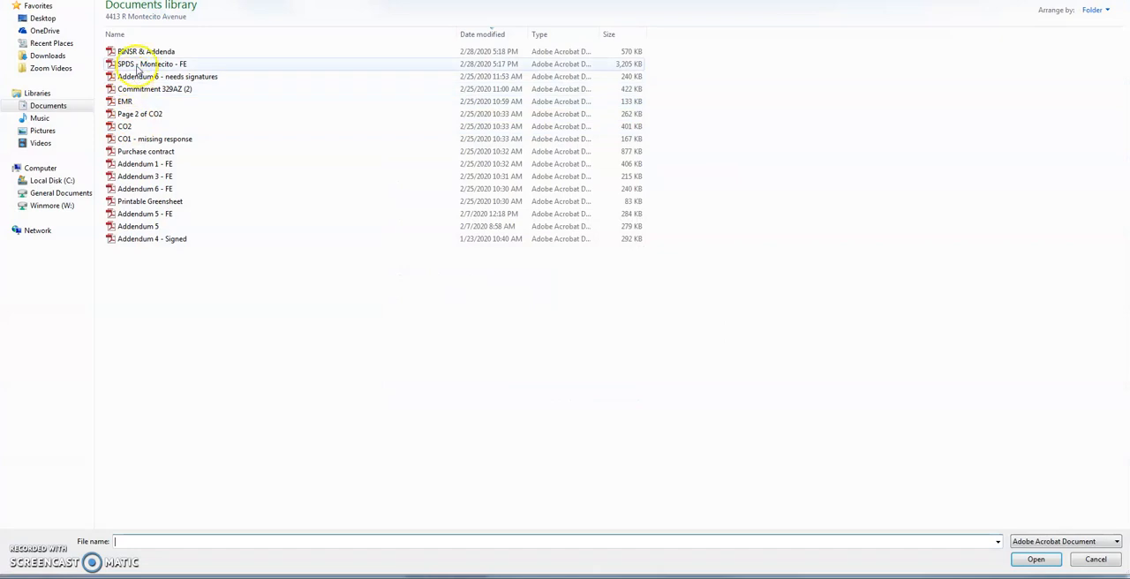
click(155, 137)
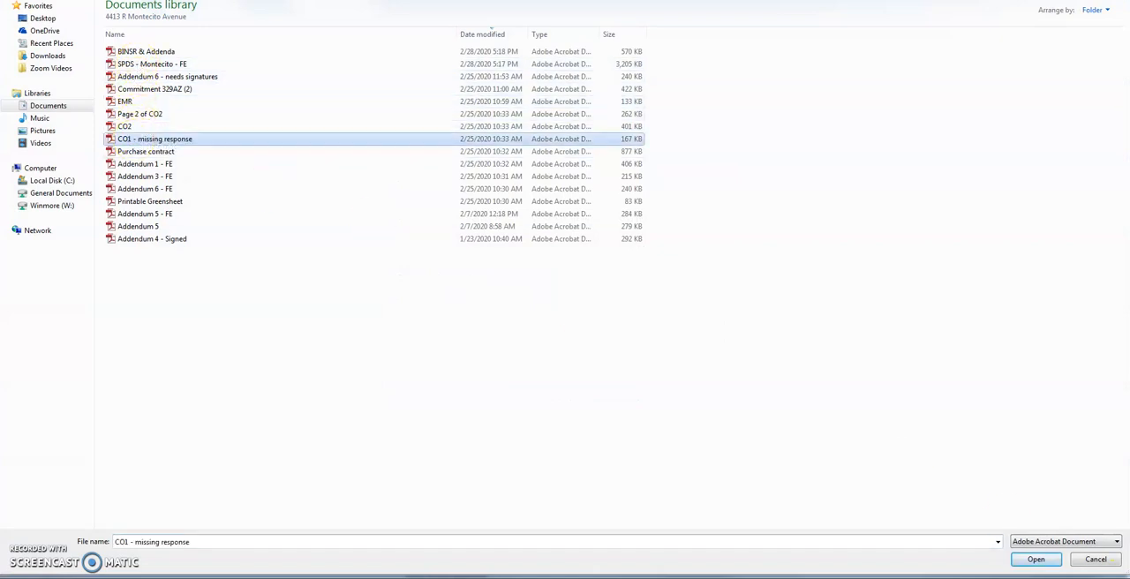
click(1035, 558)
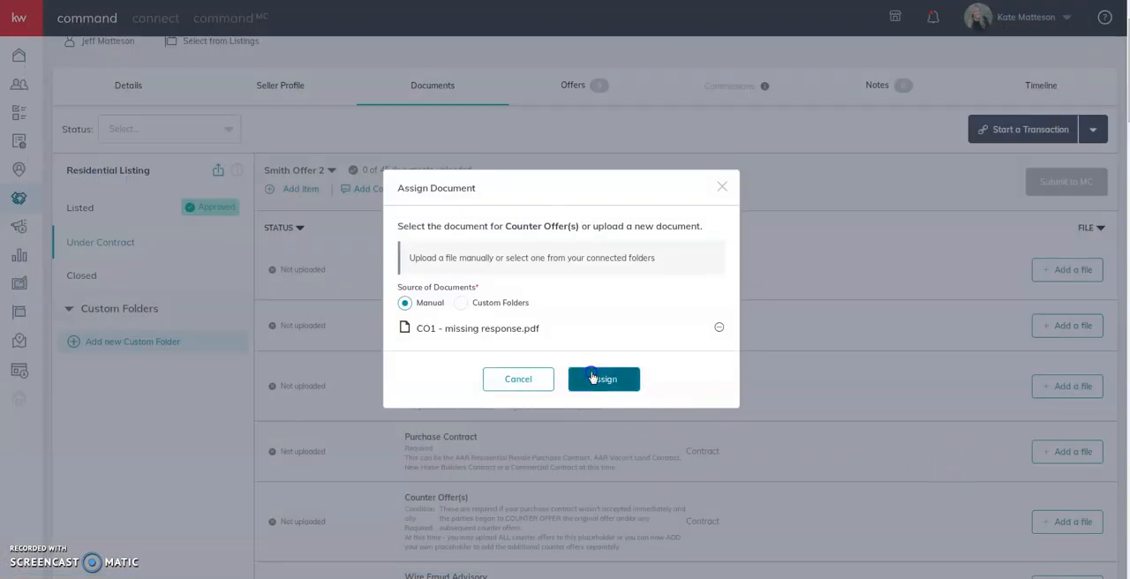
click(605, 378)
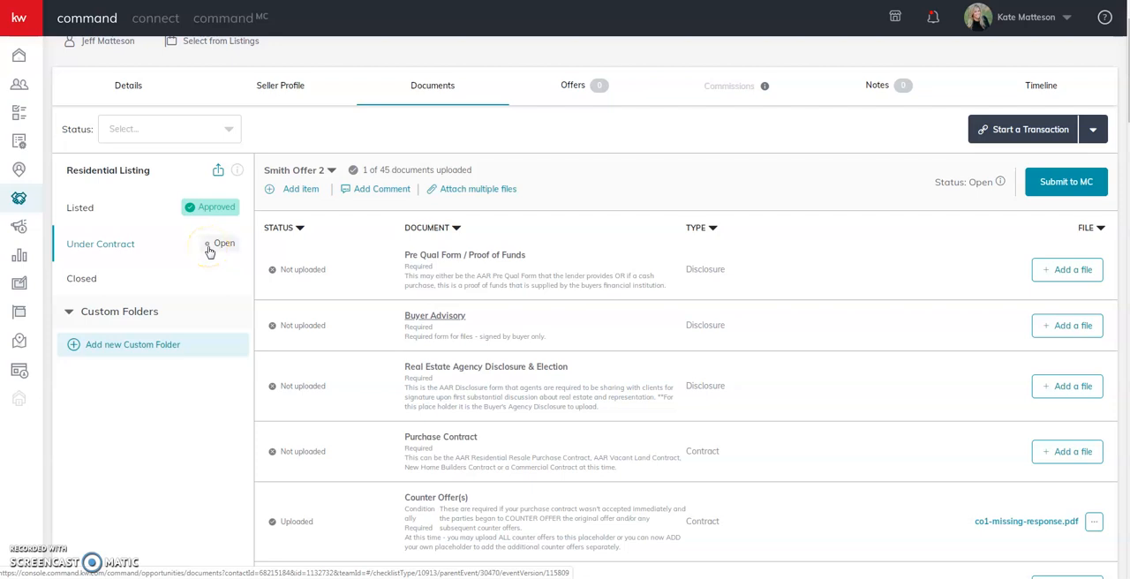
mouse_move(1038, 147)
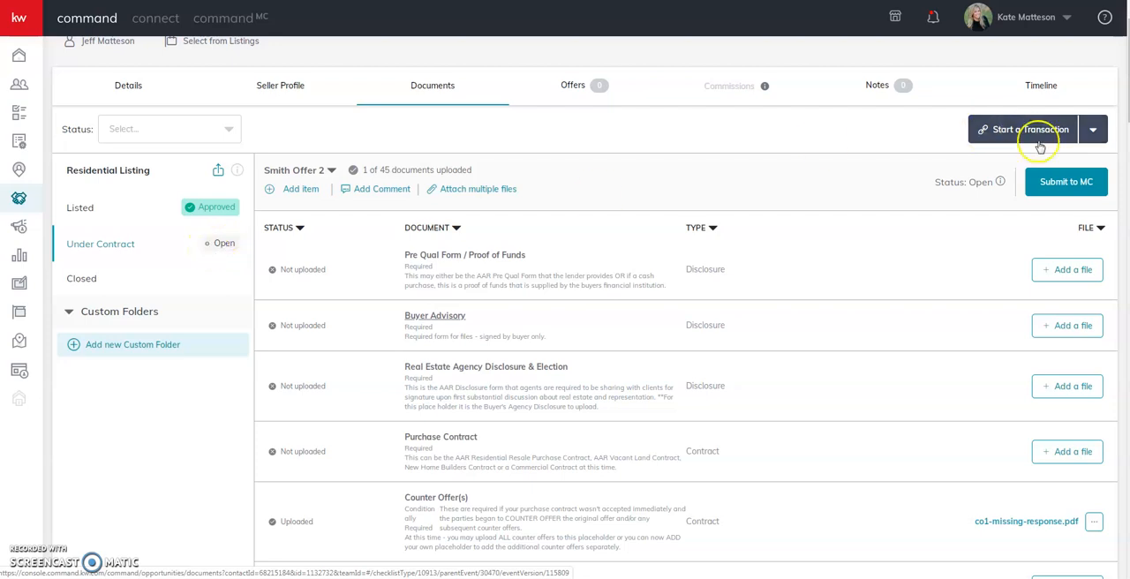
- Submit Smith Offer 2 to MC and confirm, so Under Contract shows Submitted
click(1067, 182)
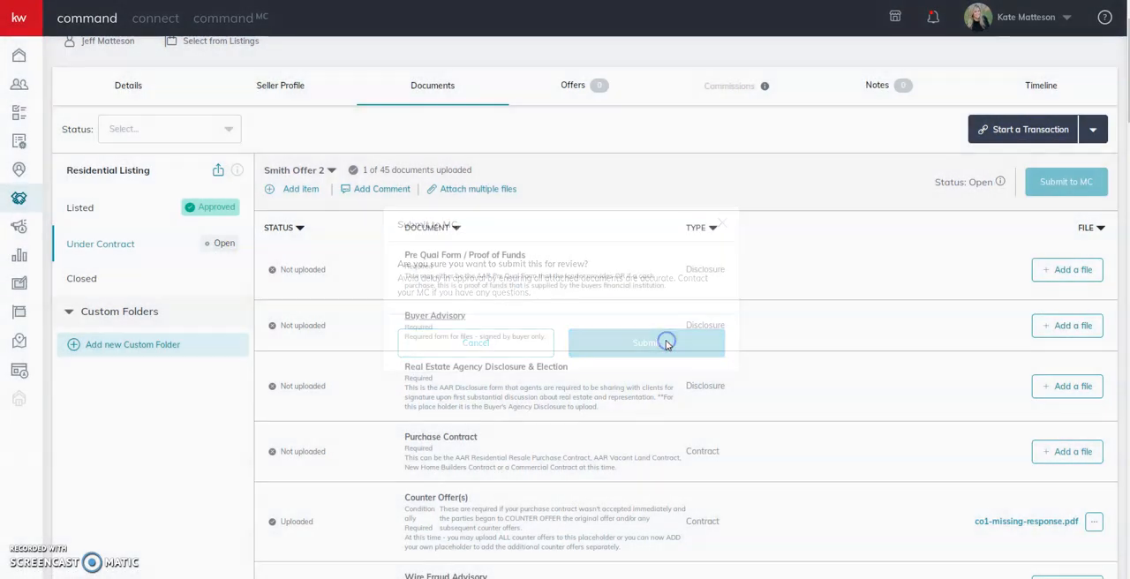
click(646, 342)
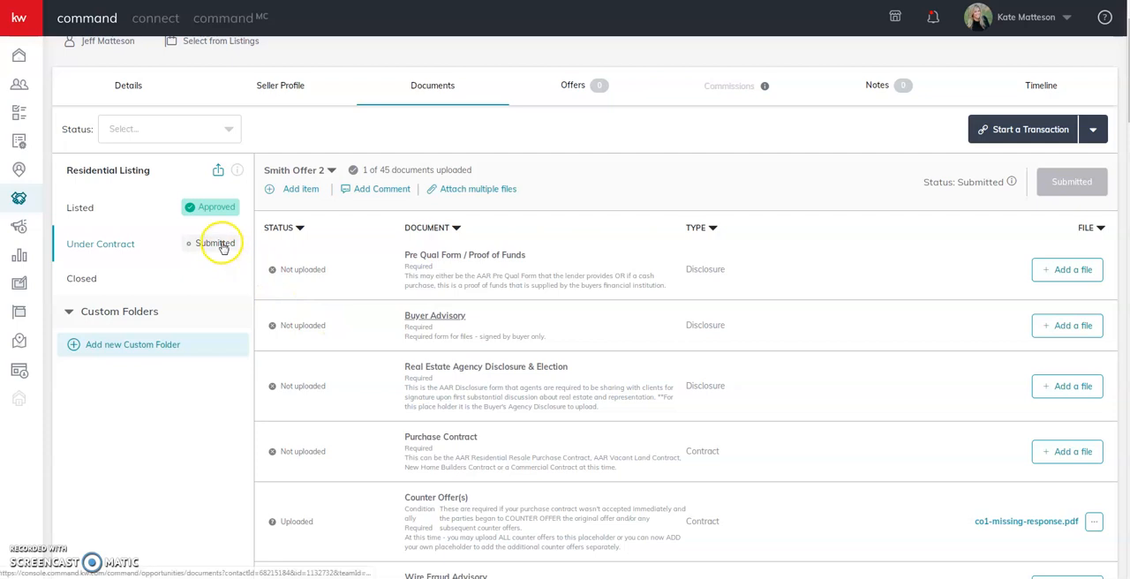
mouse_move(474, 337)
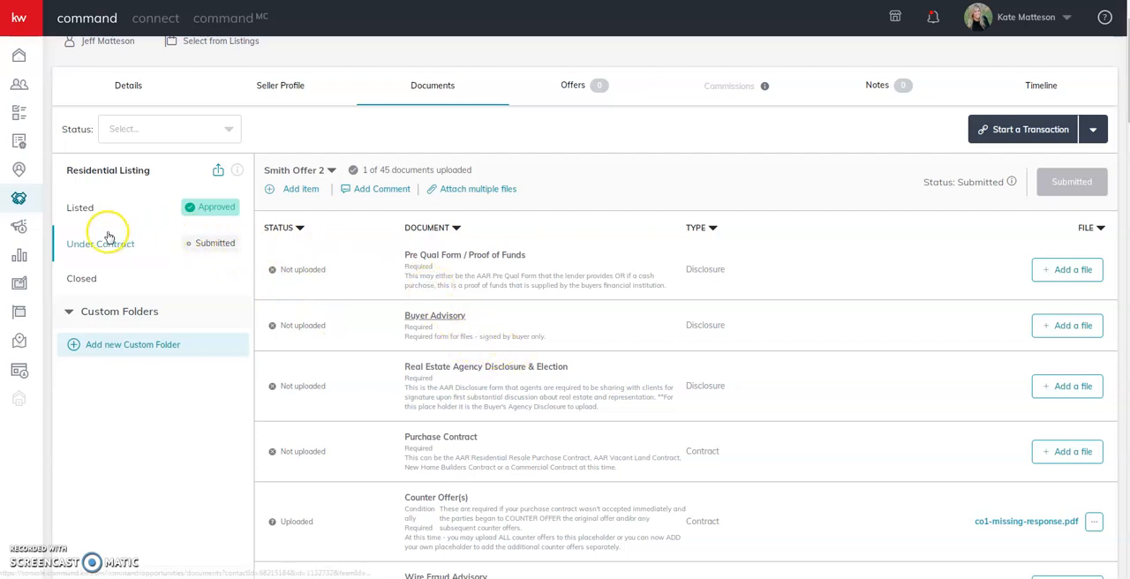
mouse_move(554, 389)
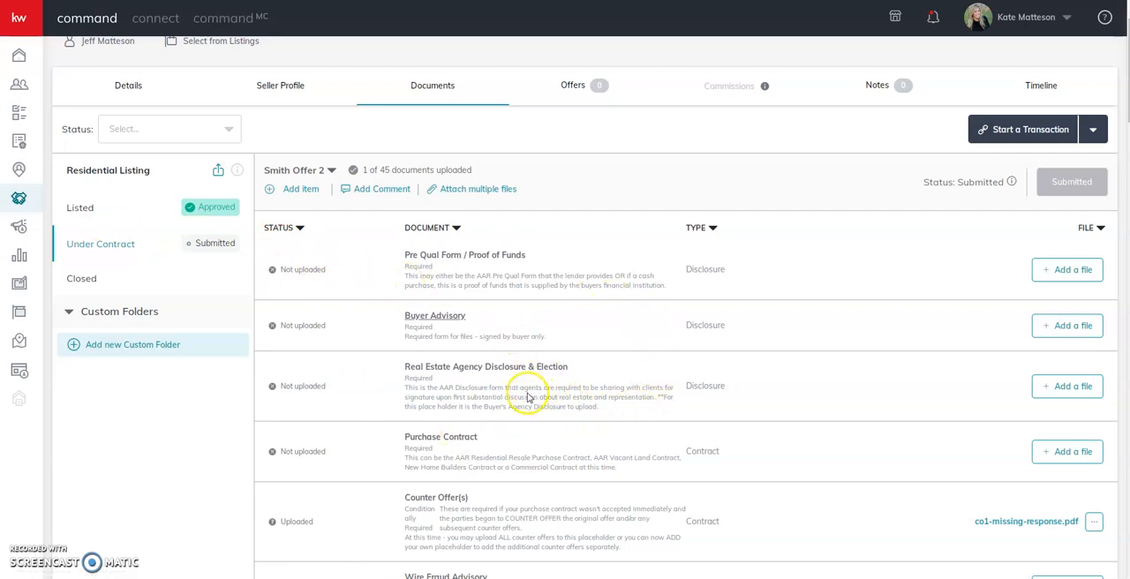
mouse_move(460, 309)
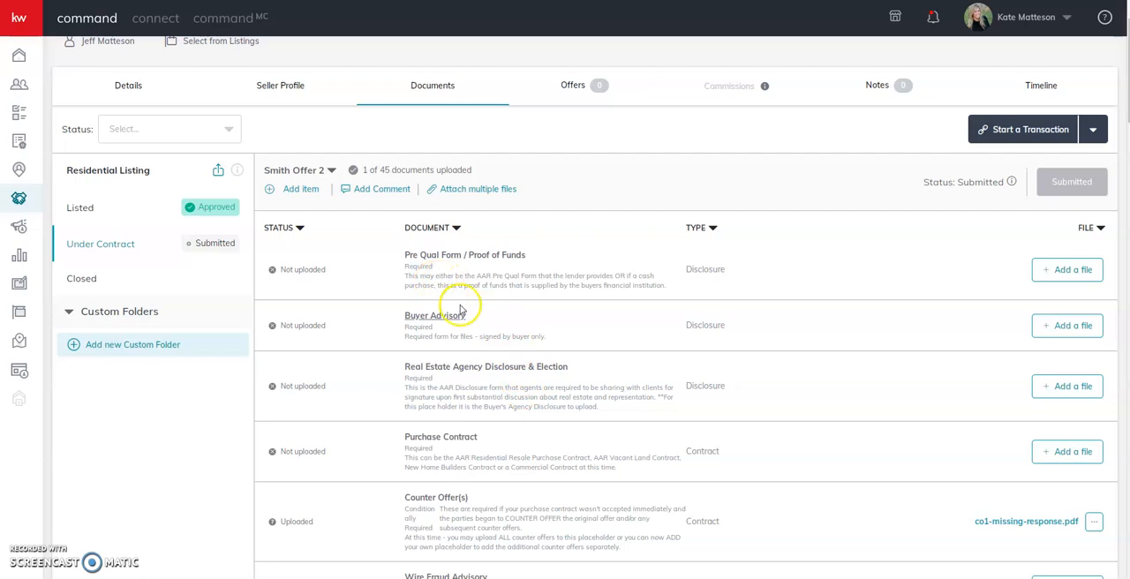
scroll(up, 3)
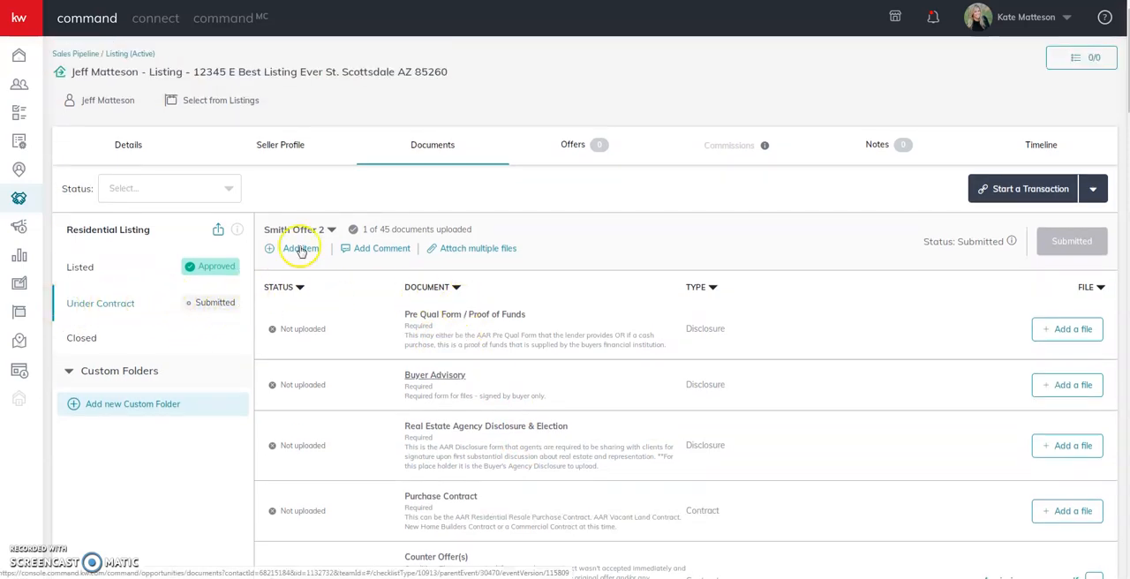
mouse_move(238, 120)
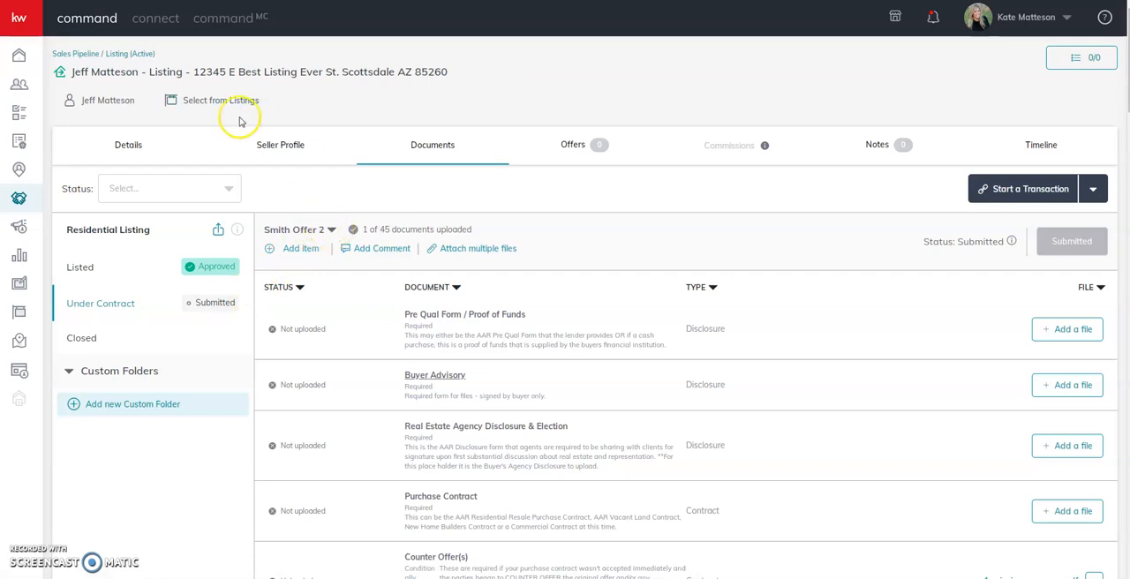
mouse_move(481, 343)
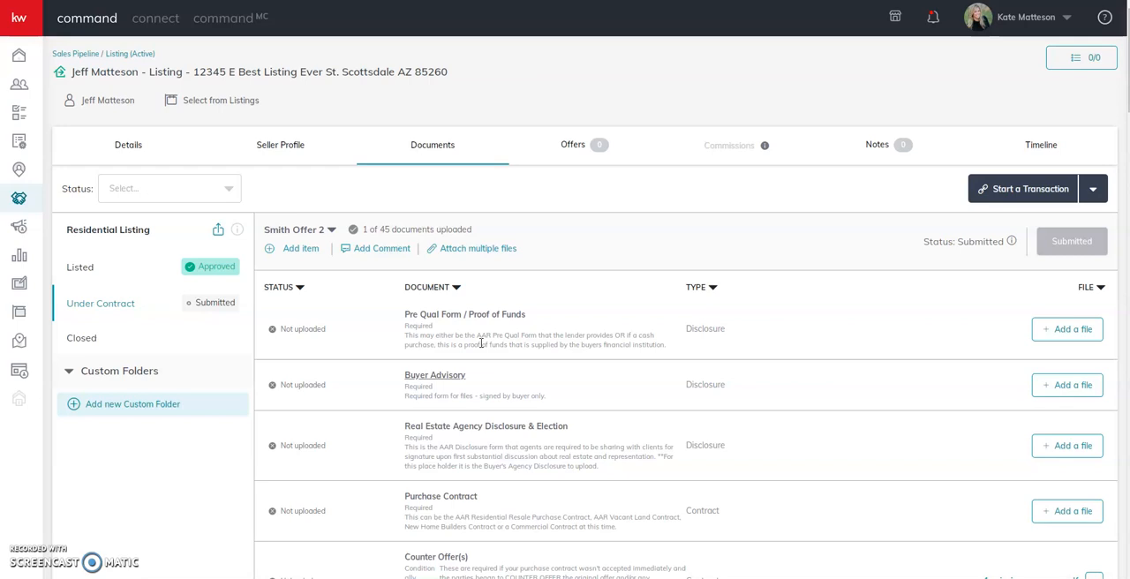
mouse_move(128, 145)
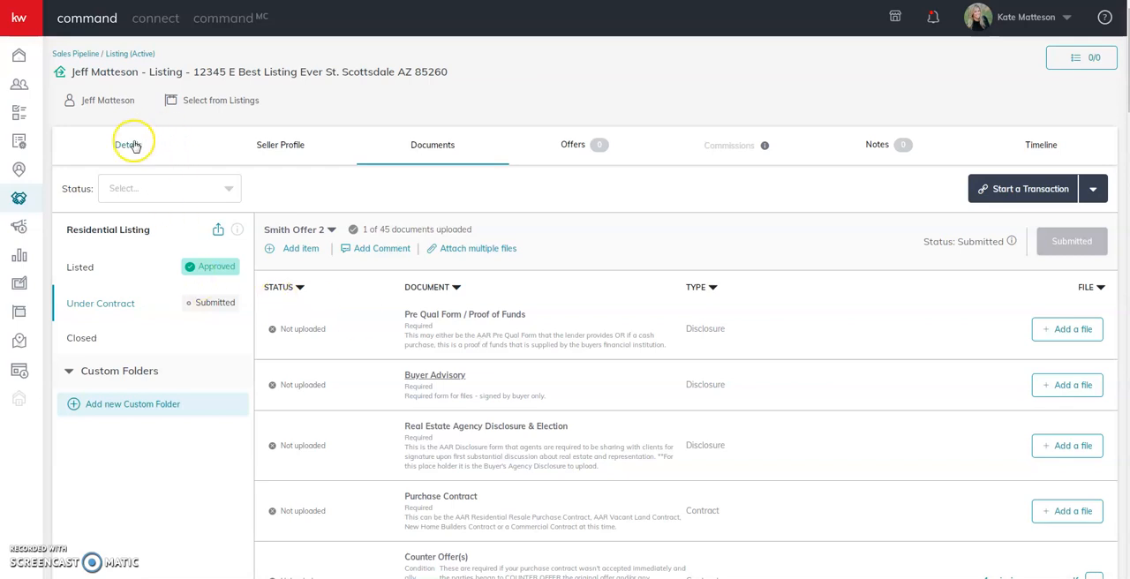
- Go to the listing's Details page and start editing its General Information
click(128, 145)
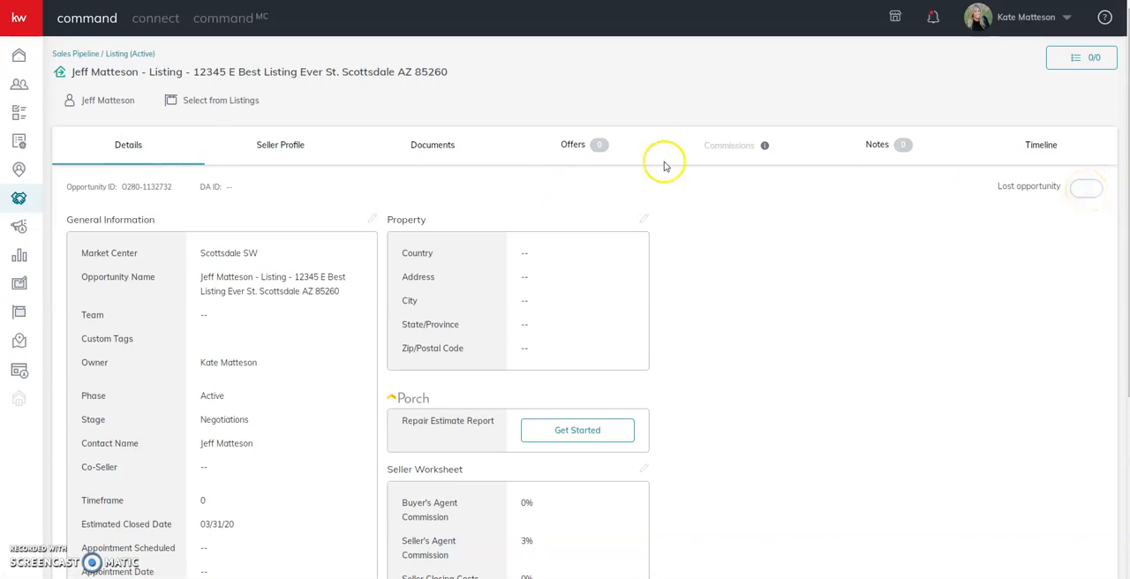
mouse_move(526, 240)
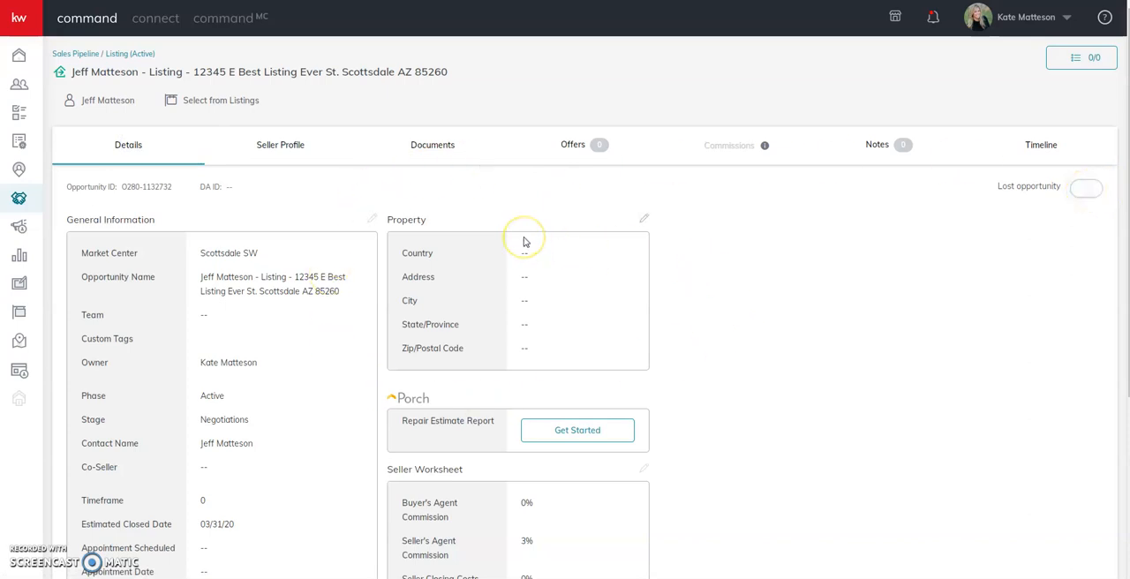
mouse_move(87, 69)
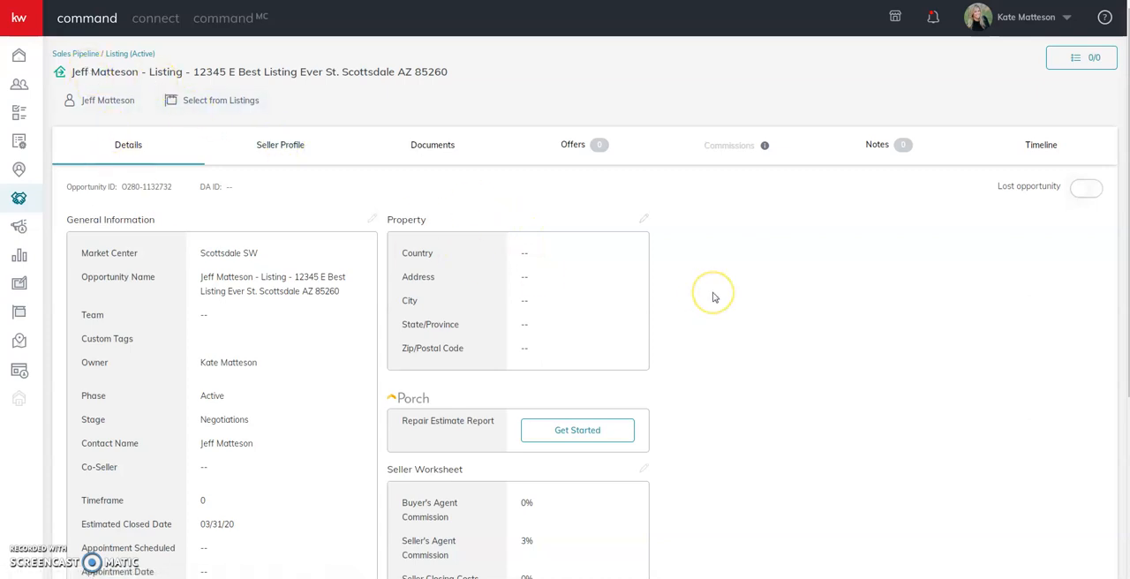
mouse_move(1011, 203)
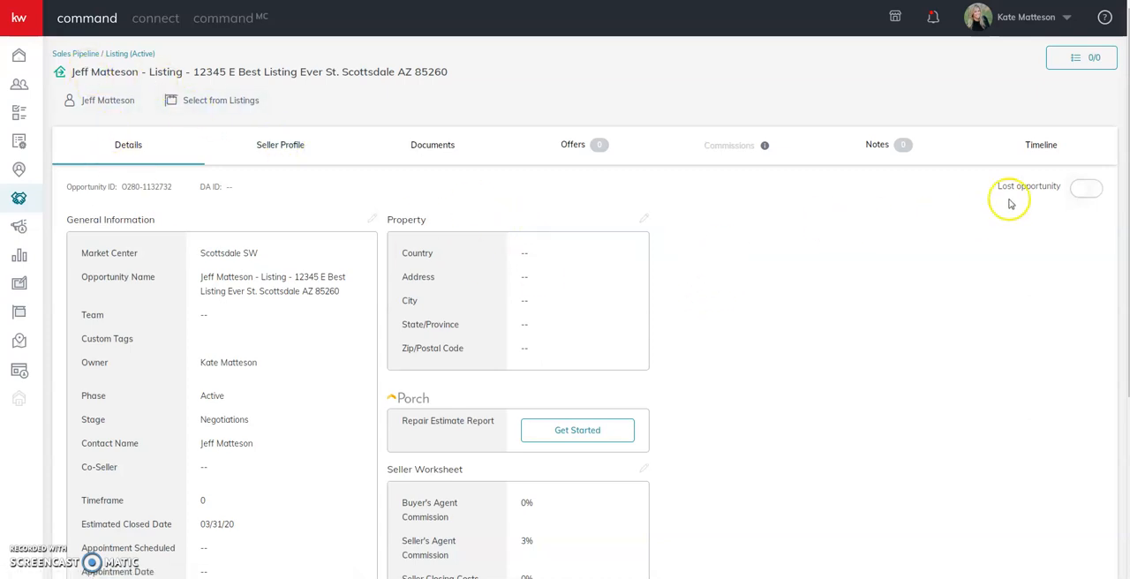
mouse_move(1045, 203)
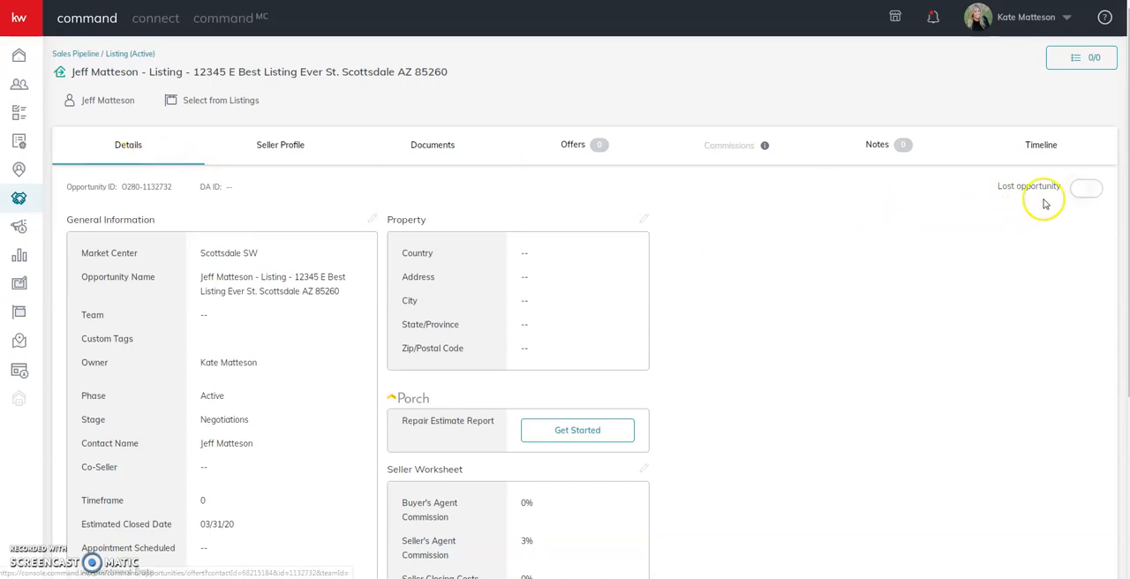
mouse_move(113, 113)
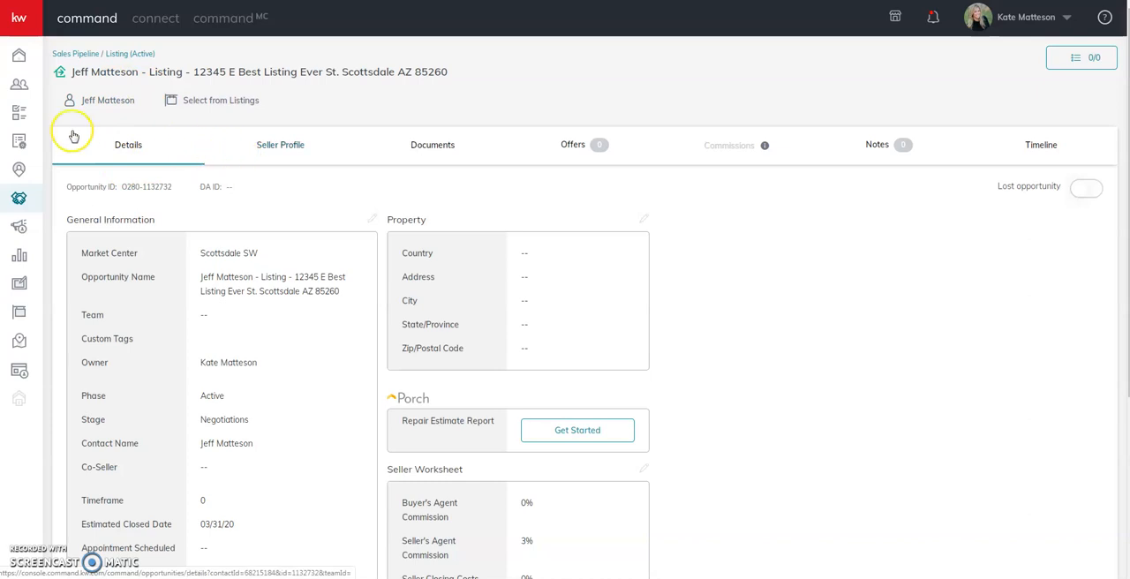
mouse_move(160, 187)
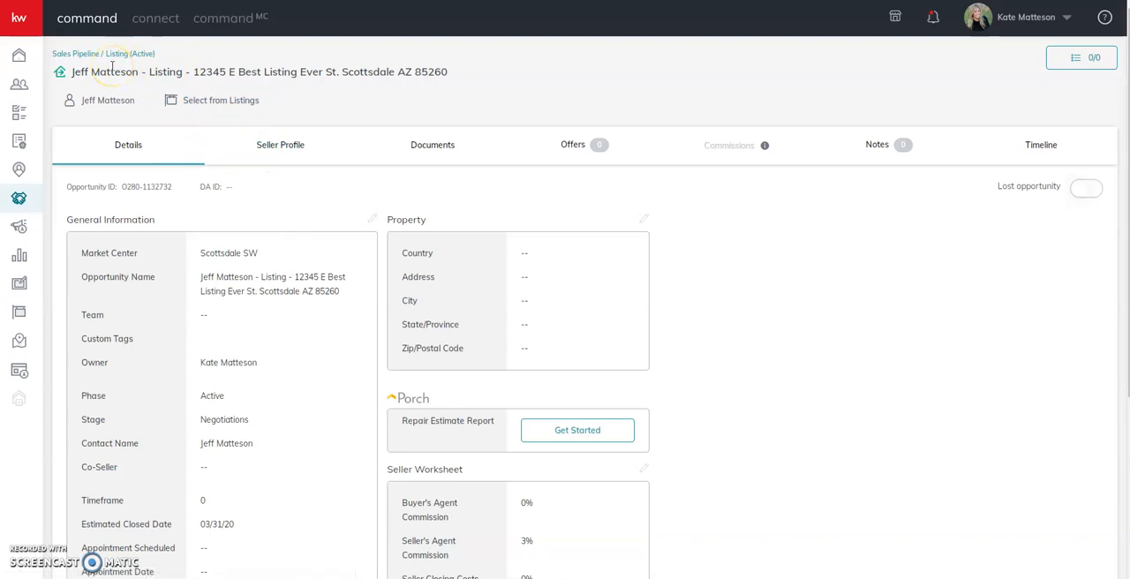
mouse_move(362, 85)
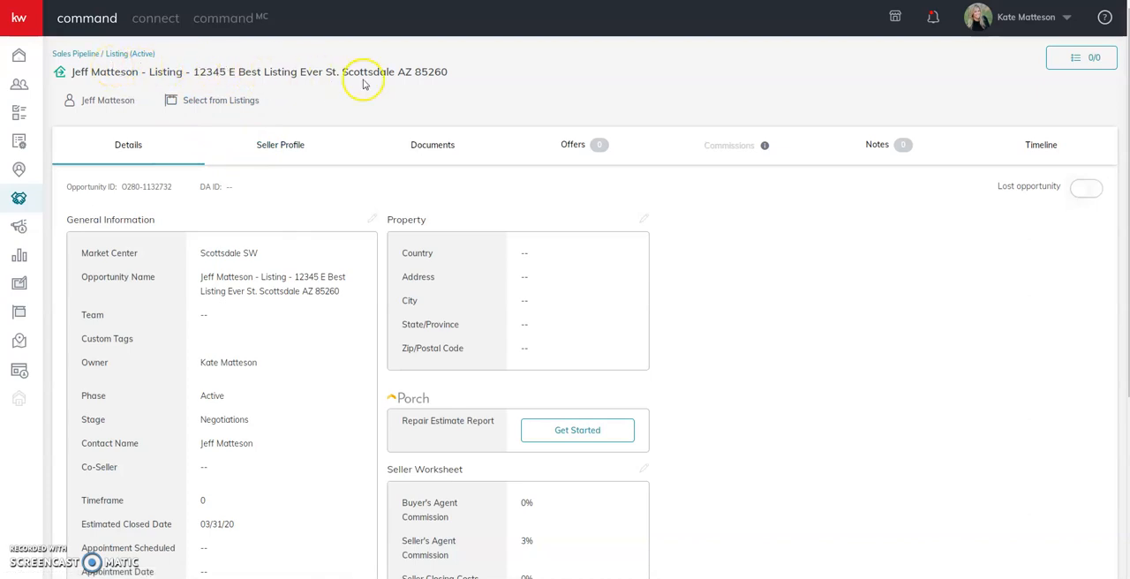
mouse_move(380, 219)
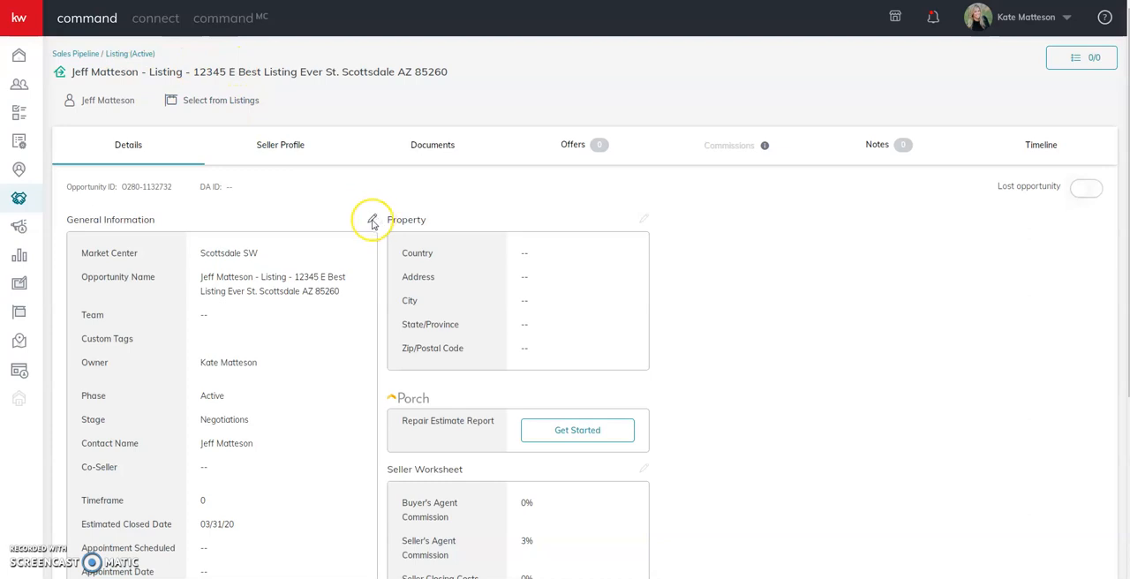
click(372, 219)
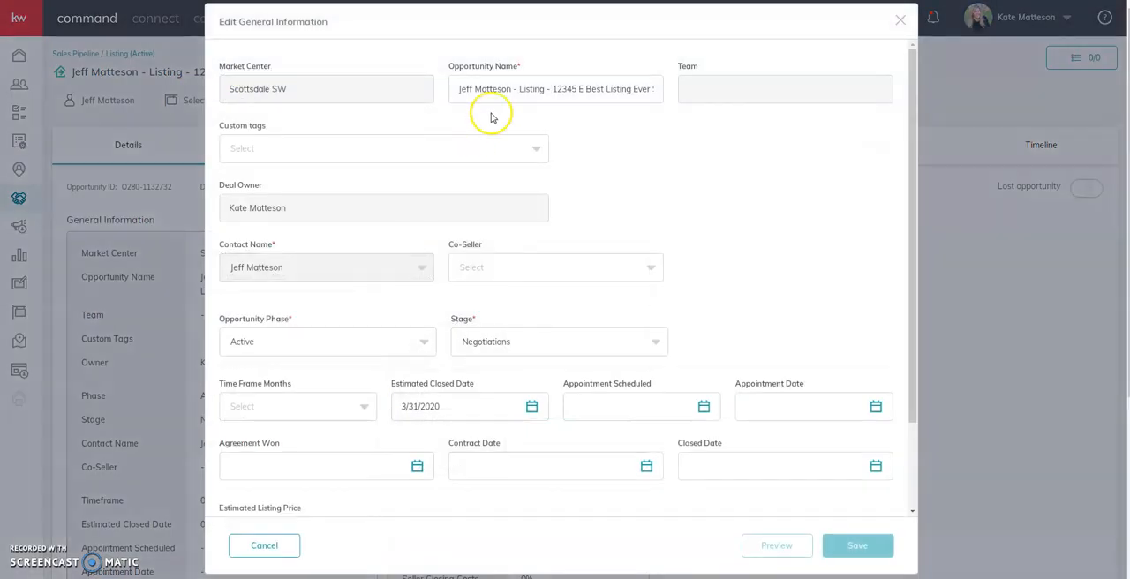